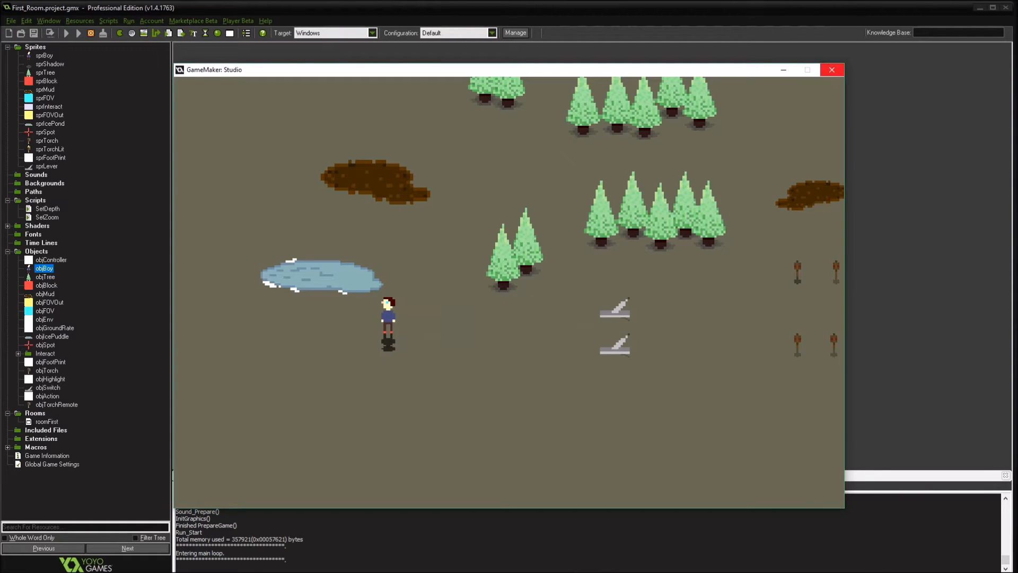
Bring up objBoy's Object Properties from the resource tree.
{"action": "double_click", "coordinate": [43, 268]}
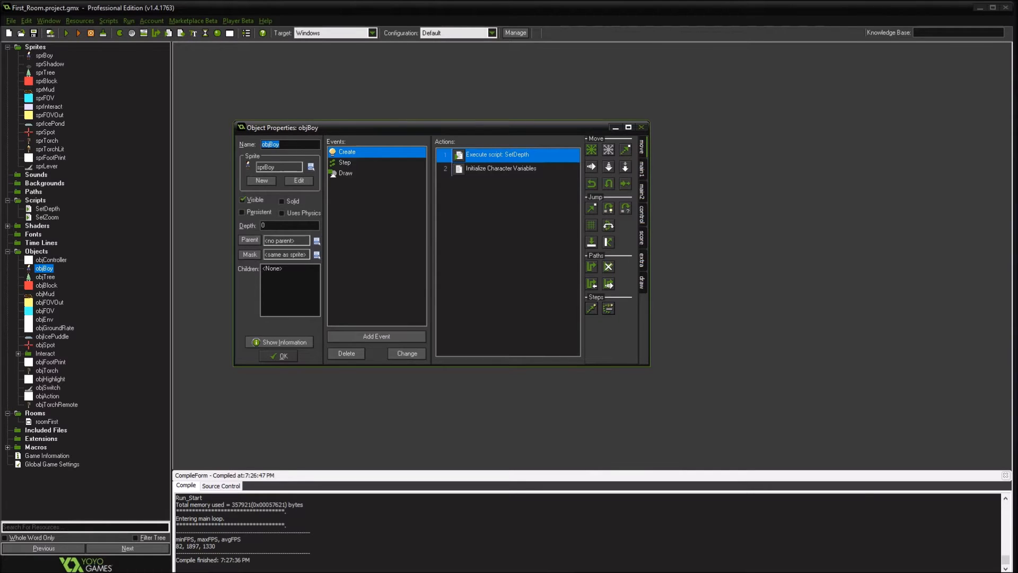
{"action": "mouse_move", "coordinate": [343, 162]}
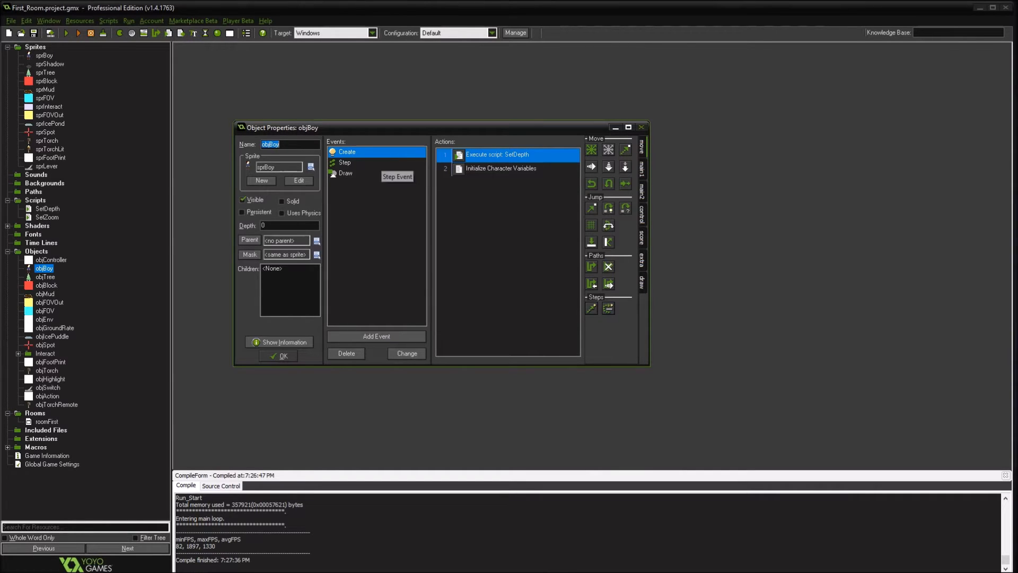
Add running=false; and run_rate=1; to objBoy's Create-event character variable code.
{"action": "double_click", "coordinate": [500, 168]}
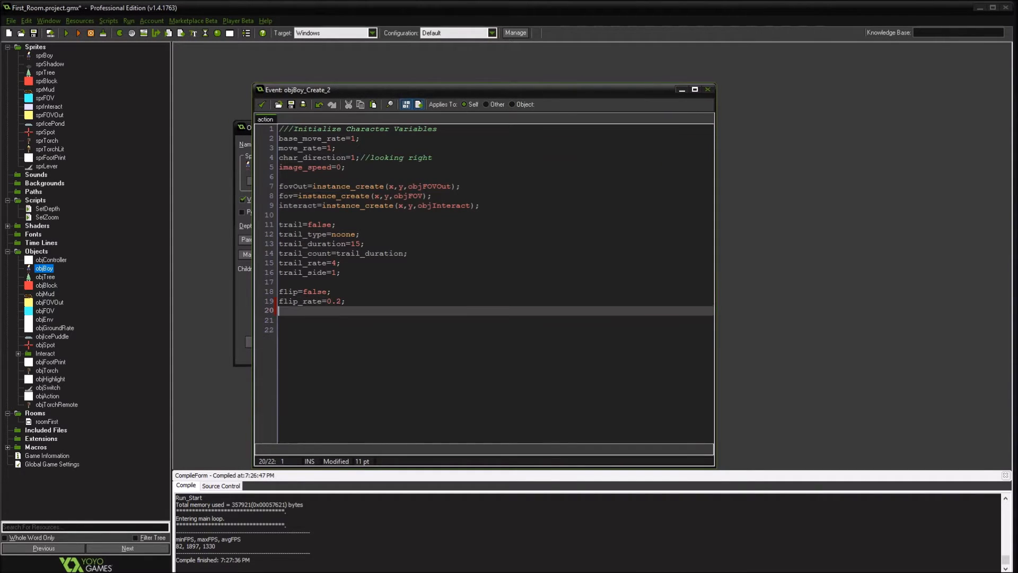
{"action": "type", "text": "runnir"}
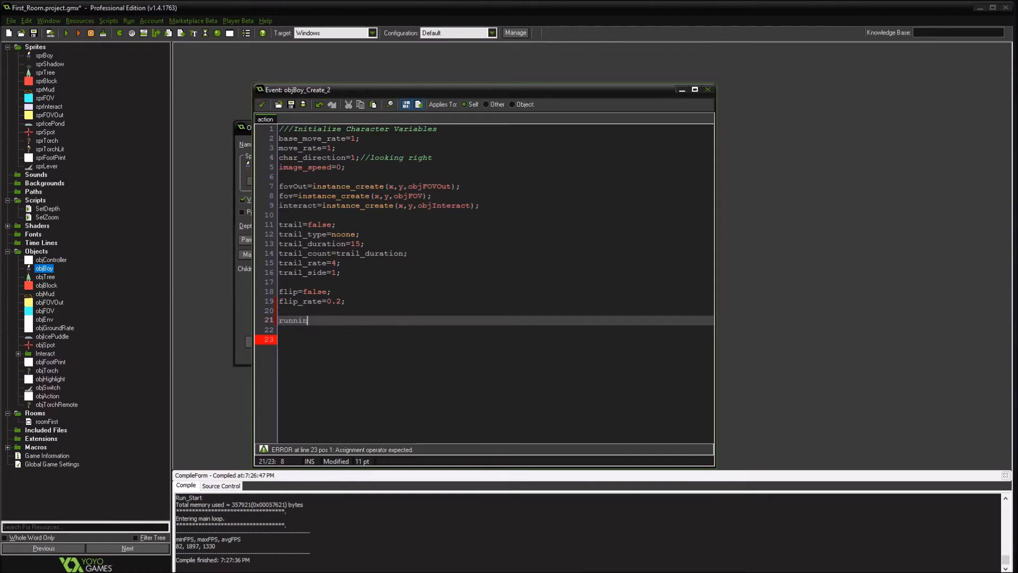
{"action": "type", "text": "ng=1"}
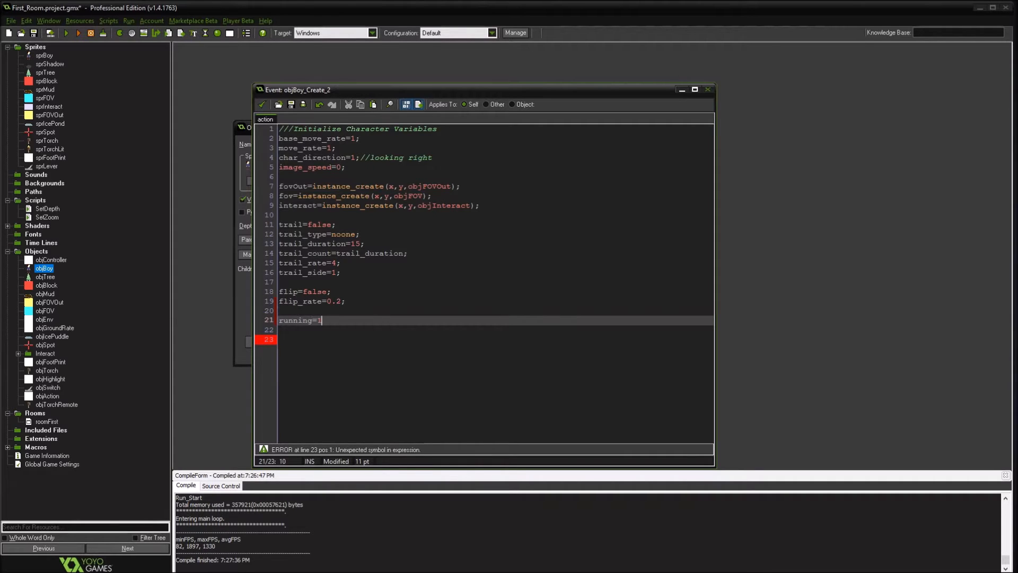
{"action": "type", "text": "false;"}
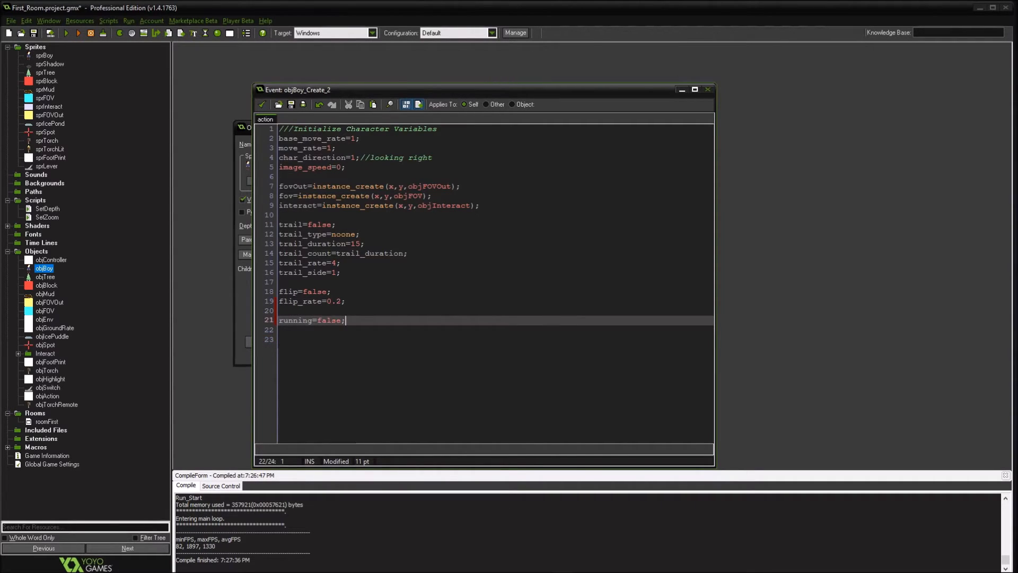
{"action": "type", "text": "run_rate="}
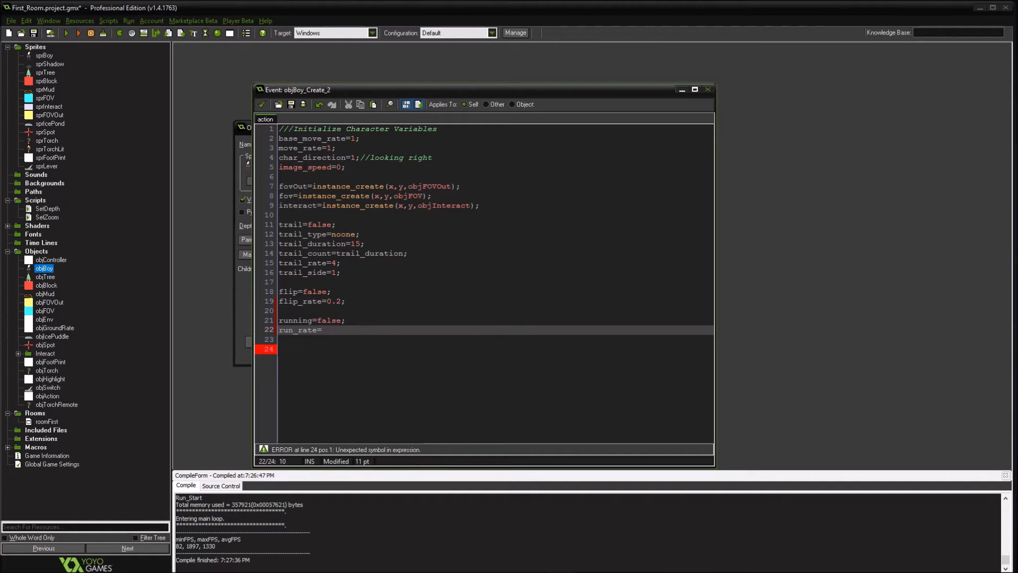
{"action": "type", "text": "1"}
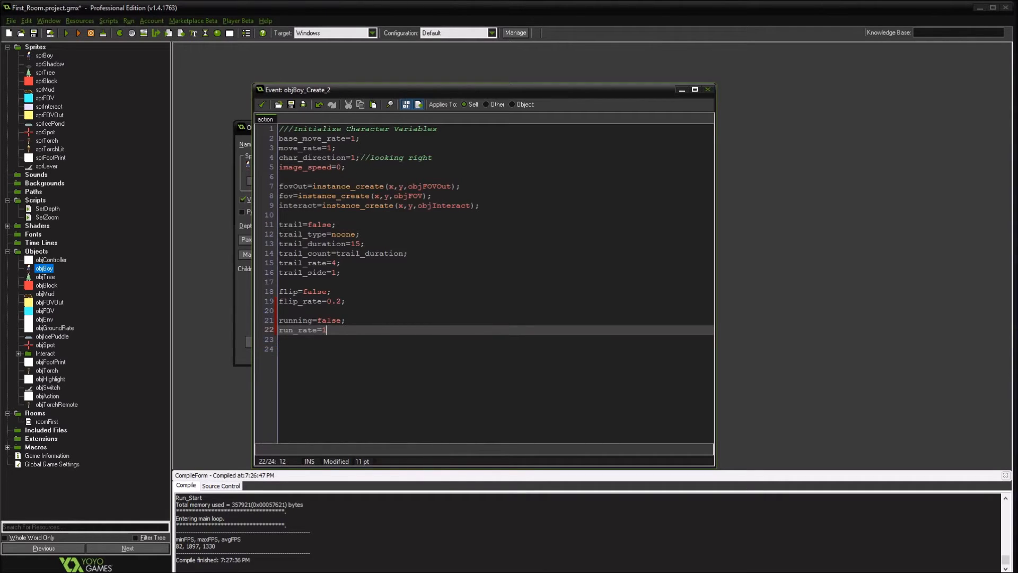
{"action": "type", "text": ";"}
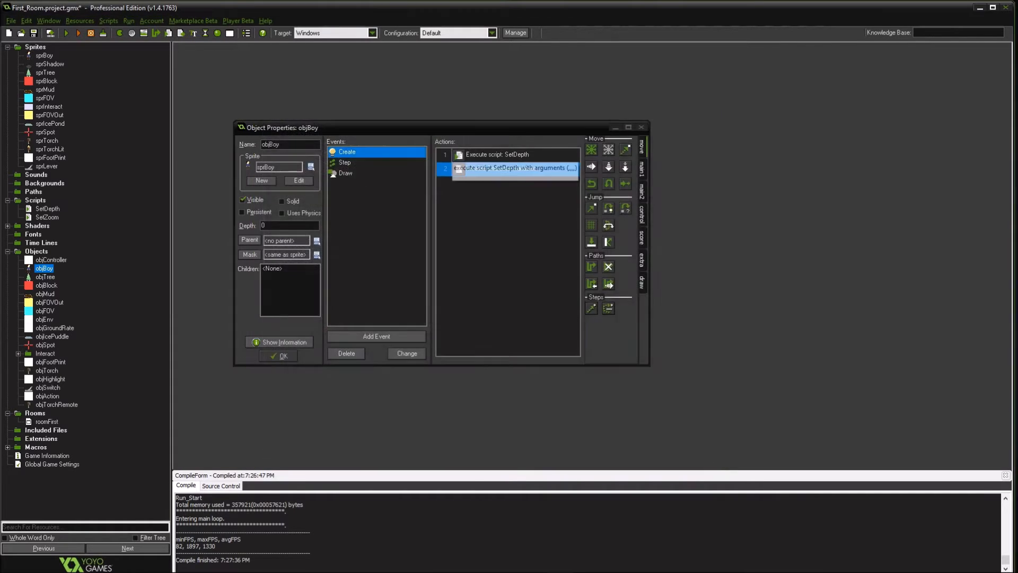
Declare the Step movement variables with var and add var bRun = keyboard_check(vk_lshift);.
{"action": "left_click", "coordinate": [344, 163]}
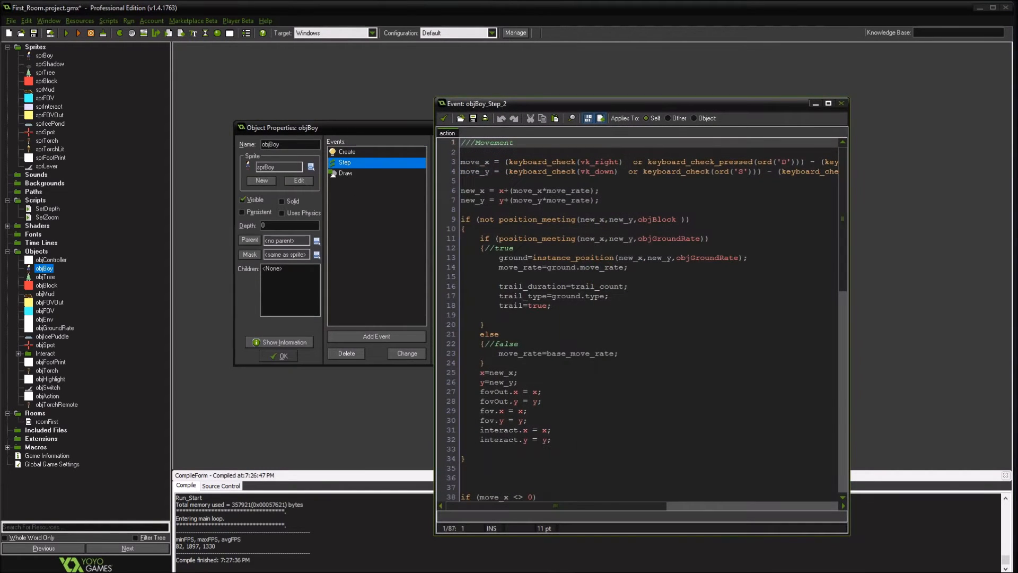
{"action": "left_click", "coordinate": [481, 152]}
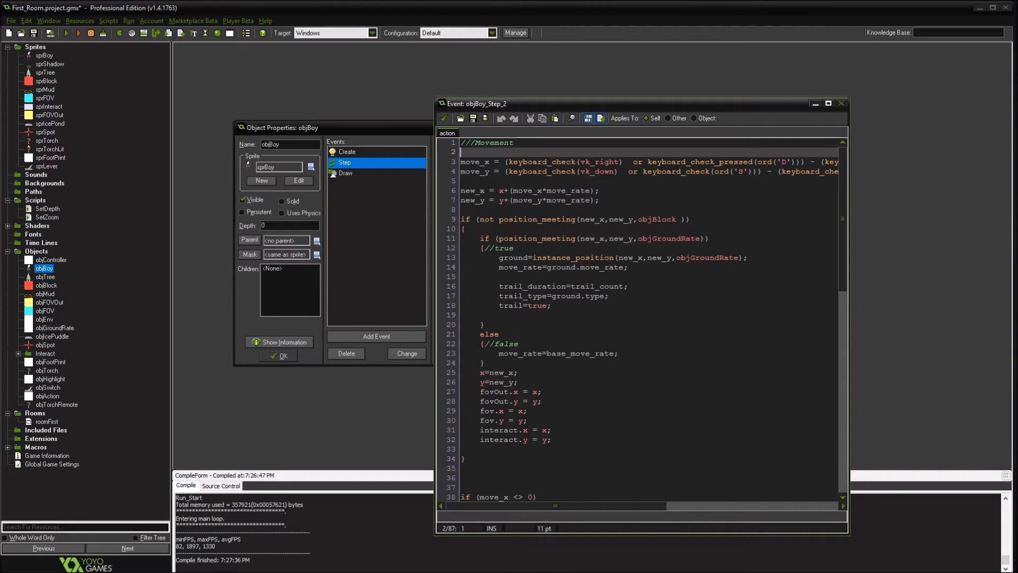
{"action": "type", "text": "var h"}
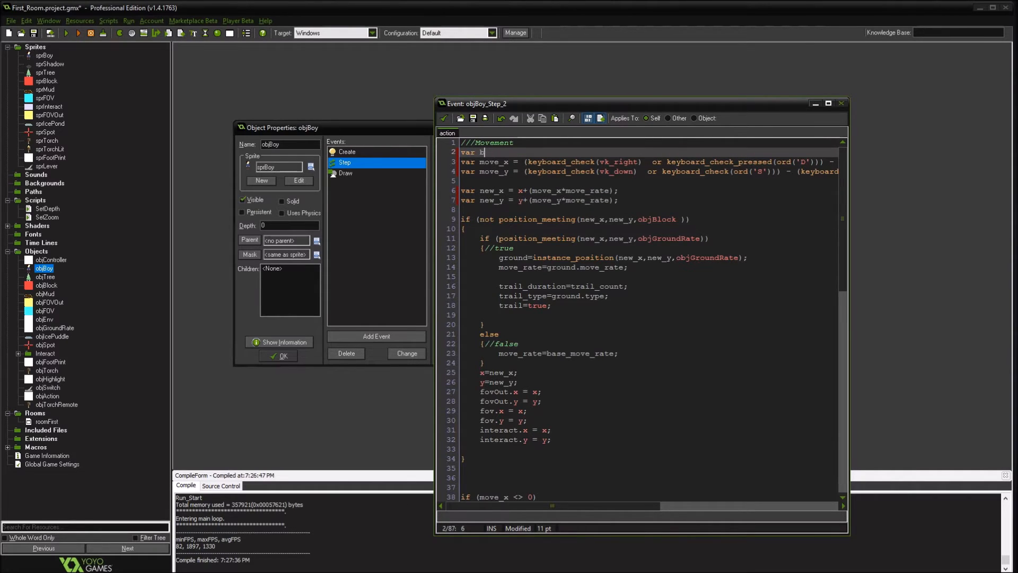
{"action": "type", "text": "Run ="}
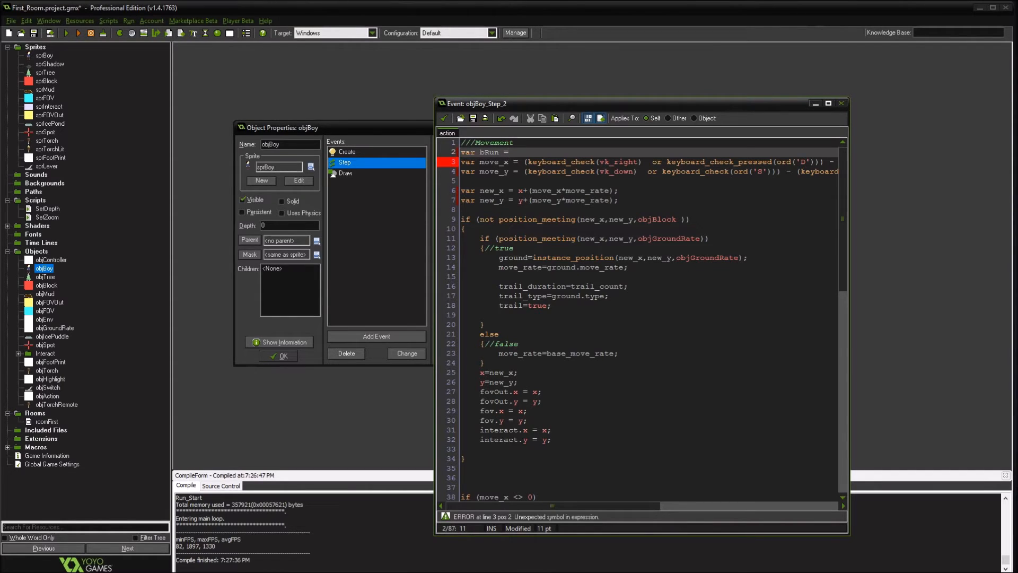
{"action": "left_click", "coordinate": [514, 152]}
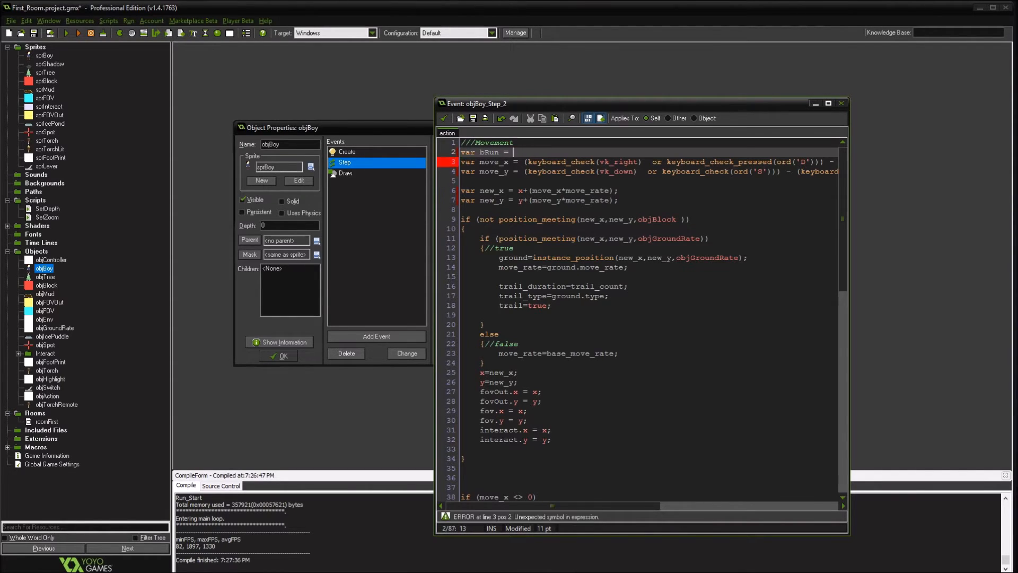
{"action": "type", "text": "keyboard_check(vk"}
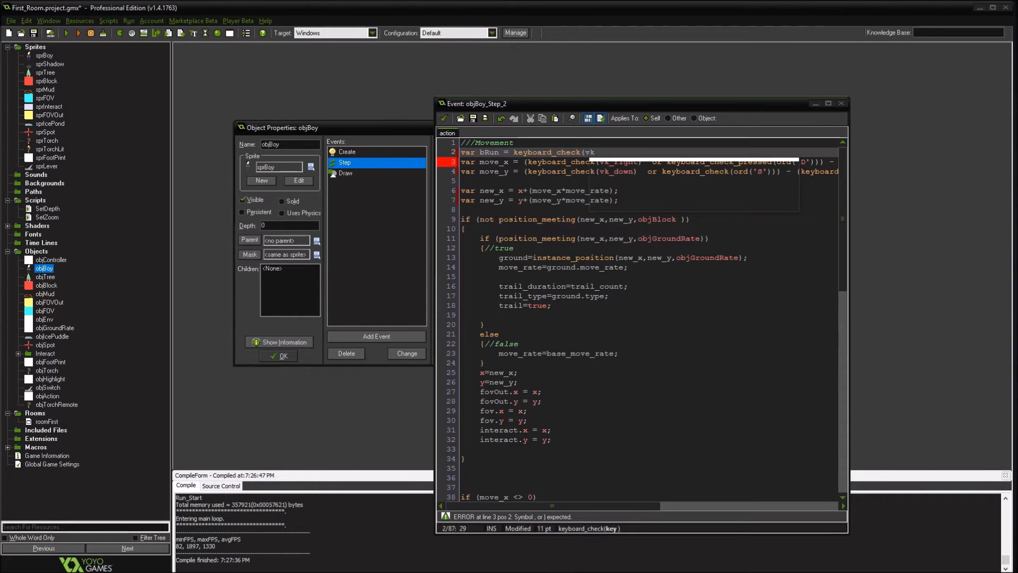
{"action": "type", "text": "_lshift);"}
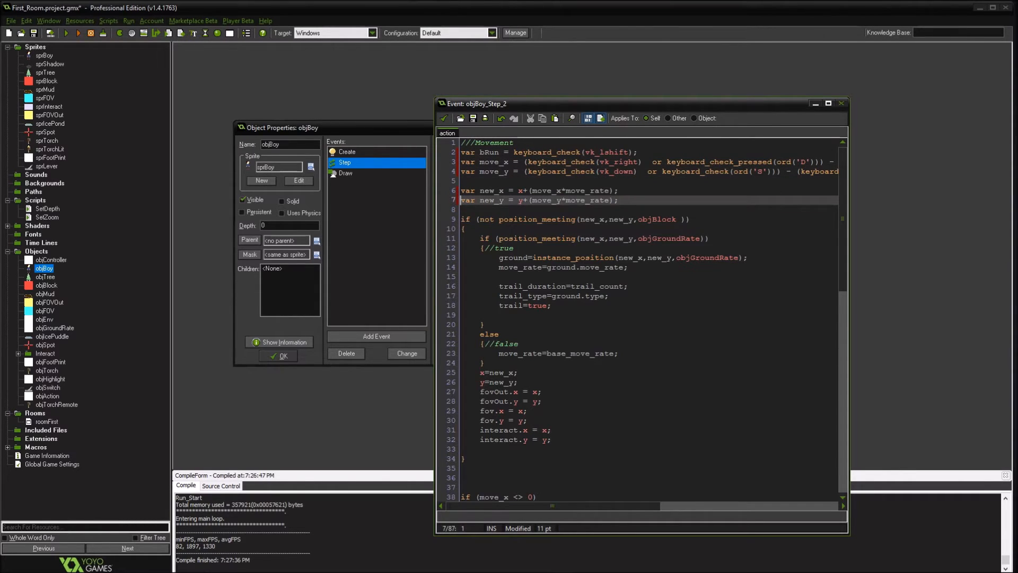
Add var bonus_move_rate = 0; and set it to run_rate when bRun is true.
{"action": "left_click", "coordinate": [566, 190]}
{"action": "type", "text": "var"}
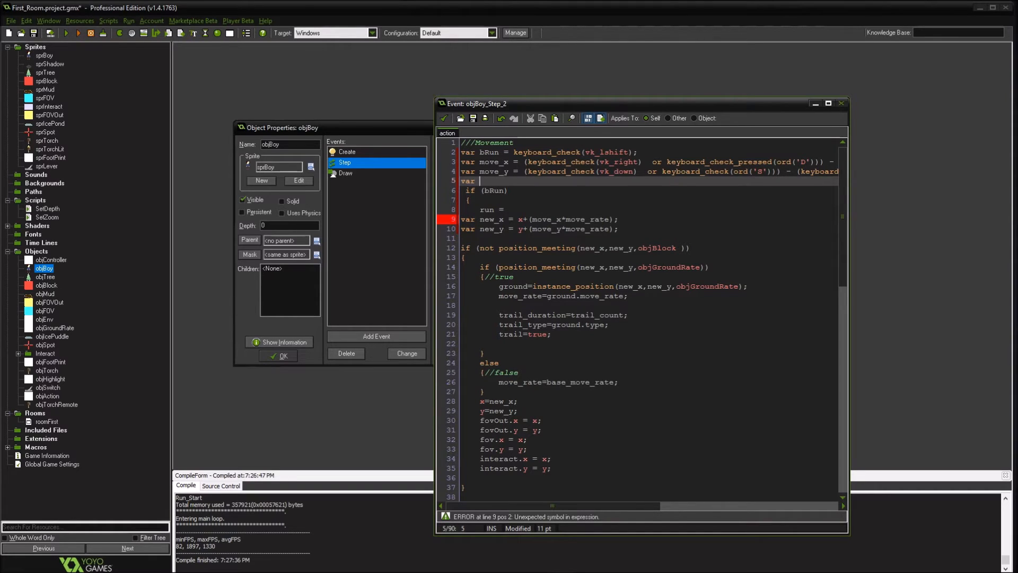
{"action": "type", "text": "bonus_move_ra"}
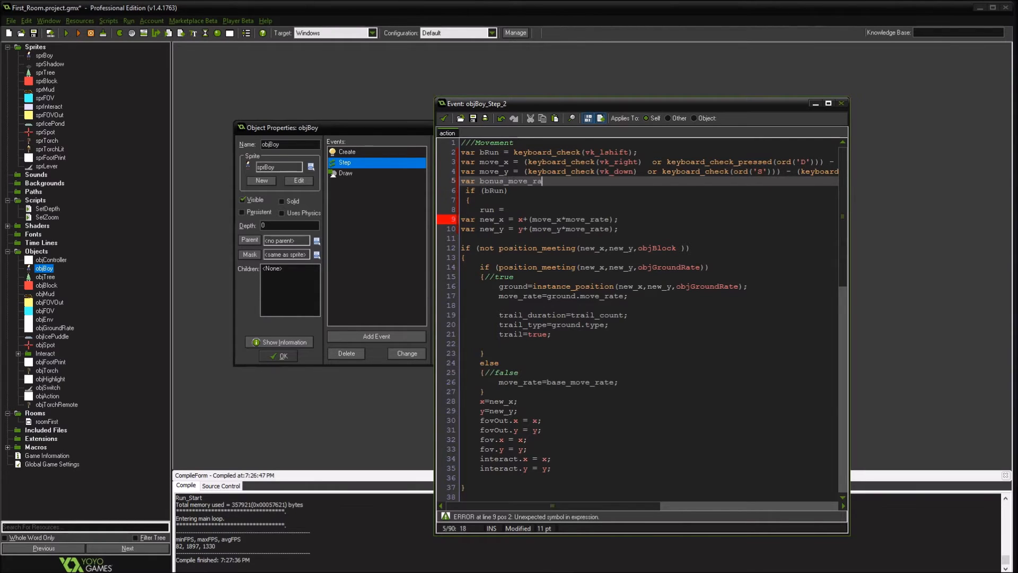
{"action": "type", "text": "te = 0;"}
{"action": "type", "text": "}"}
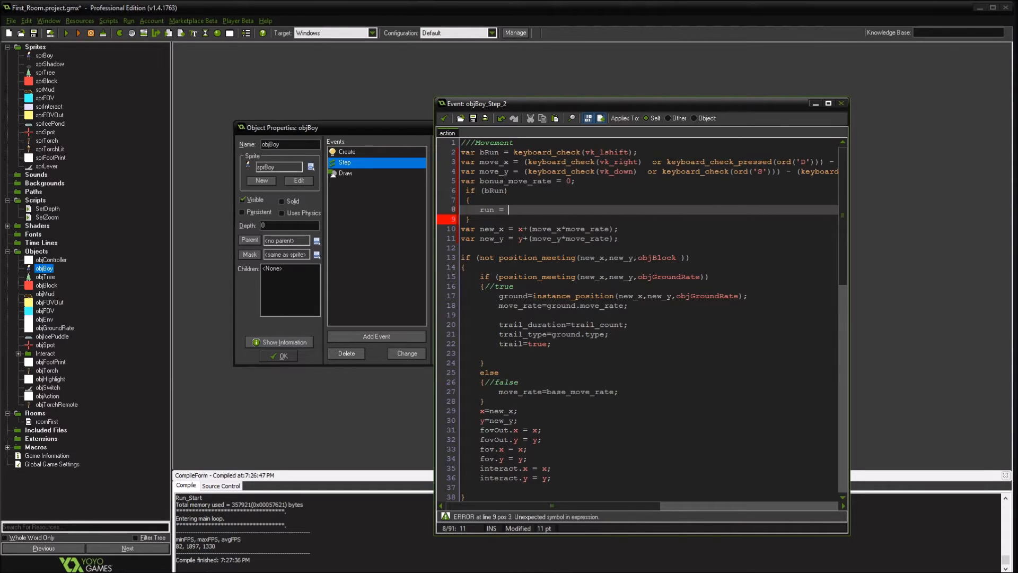
{"action": "double_click", "coordinate": [486, 209]}
{"action": "type", "text": "bonus_move_rate"}
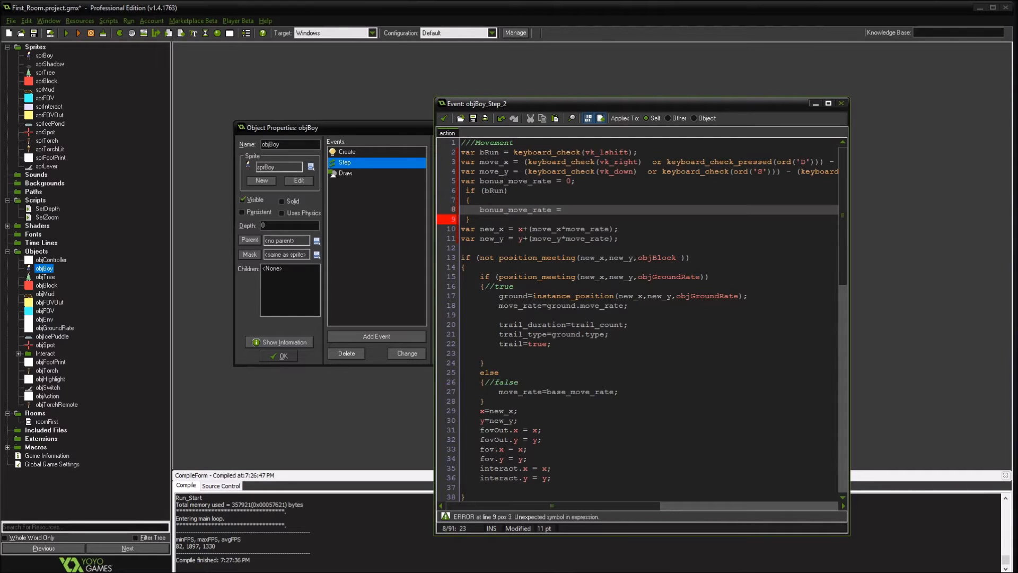
{"action": "type", "text": "run_r"}
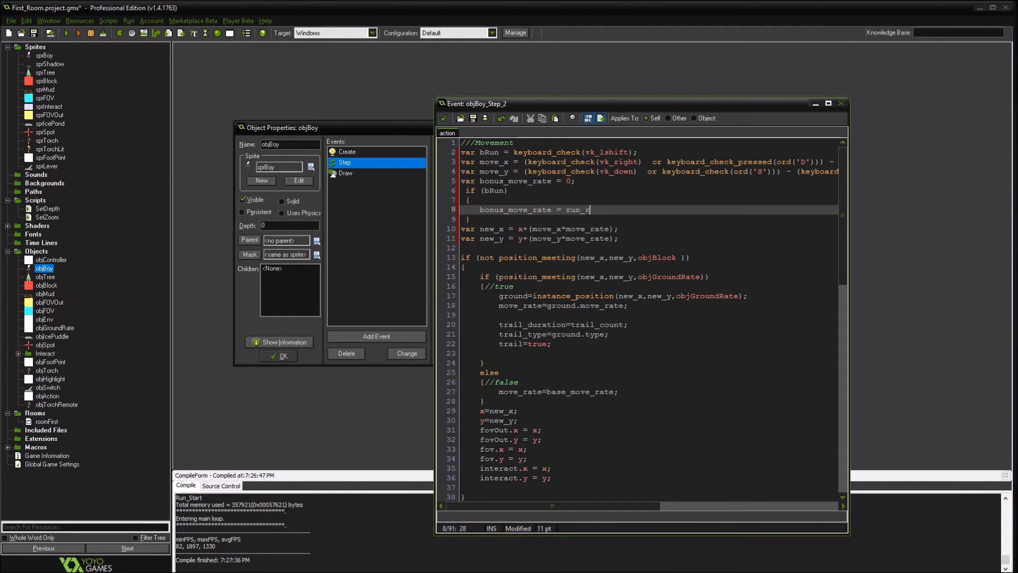
{"action": "type", "text": "ate;"}
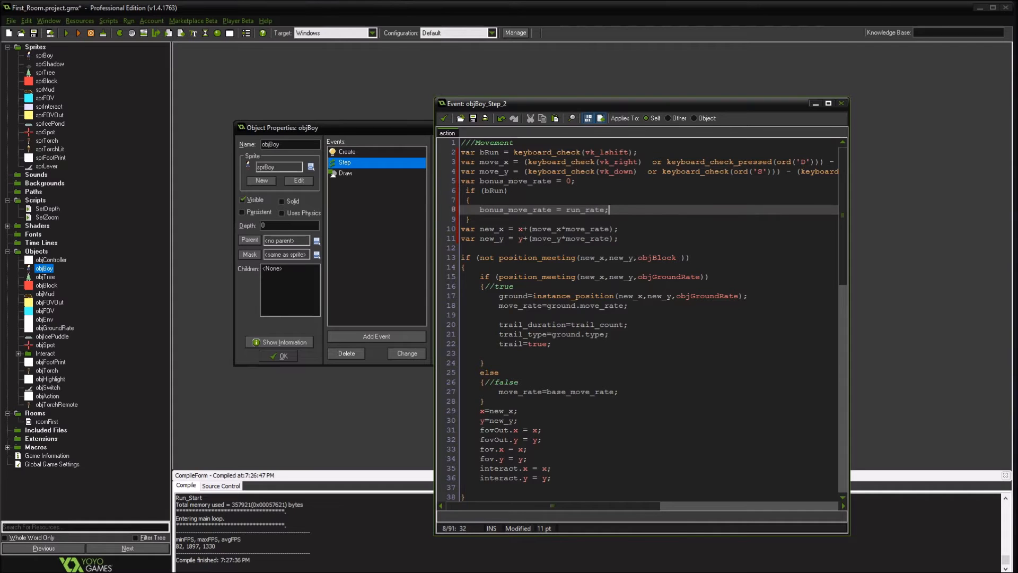
Test-run the game, then return to objBoy's Object Properties.
{"action": "double_click", "coordinate": [343, 151]}
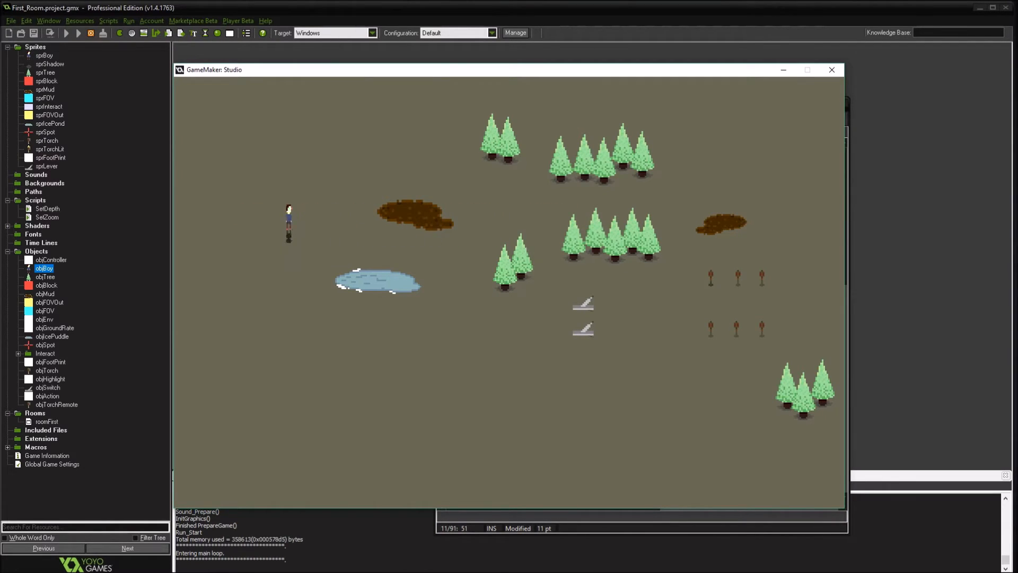
{"action": "double_click", "coordinate": [45, 268]}
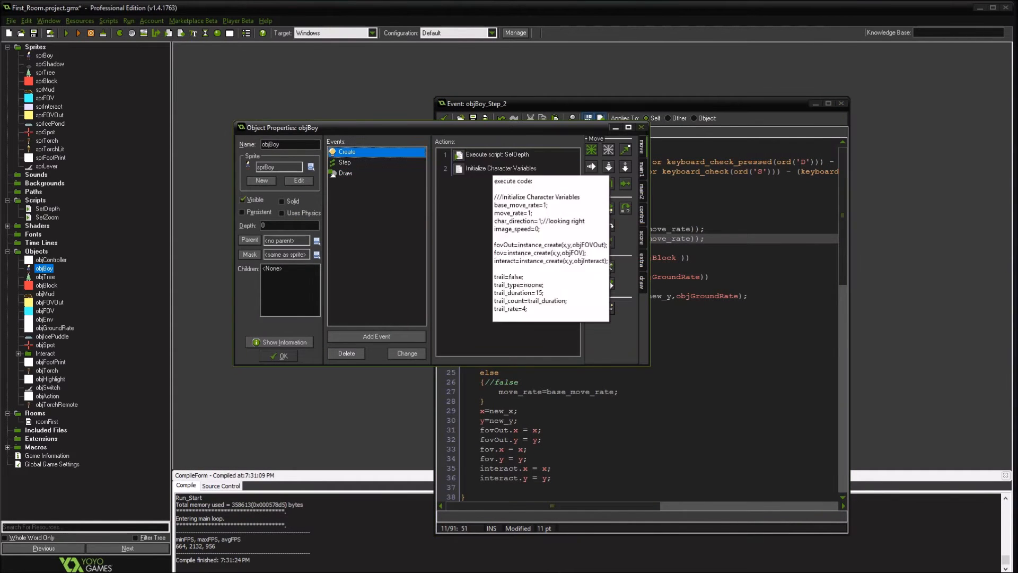
Change run_rate to 0.5 and add run_angle=1; in the Create-event variables.
{"action": "double_click", "coordinate": [506, 168]}
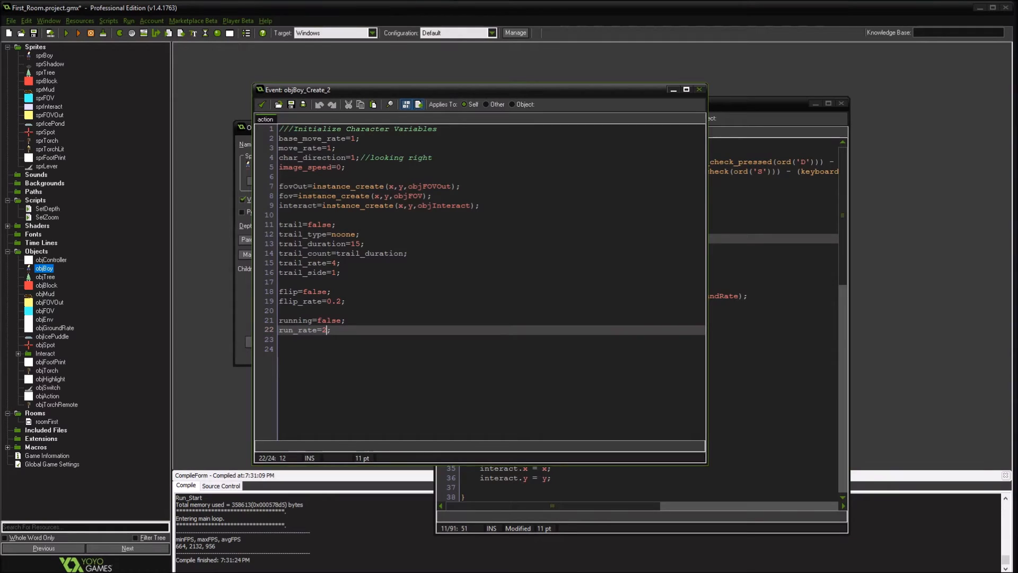
{"action": "key", "text": "Backspace"}
{"action": "type", "text": "0.5"}
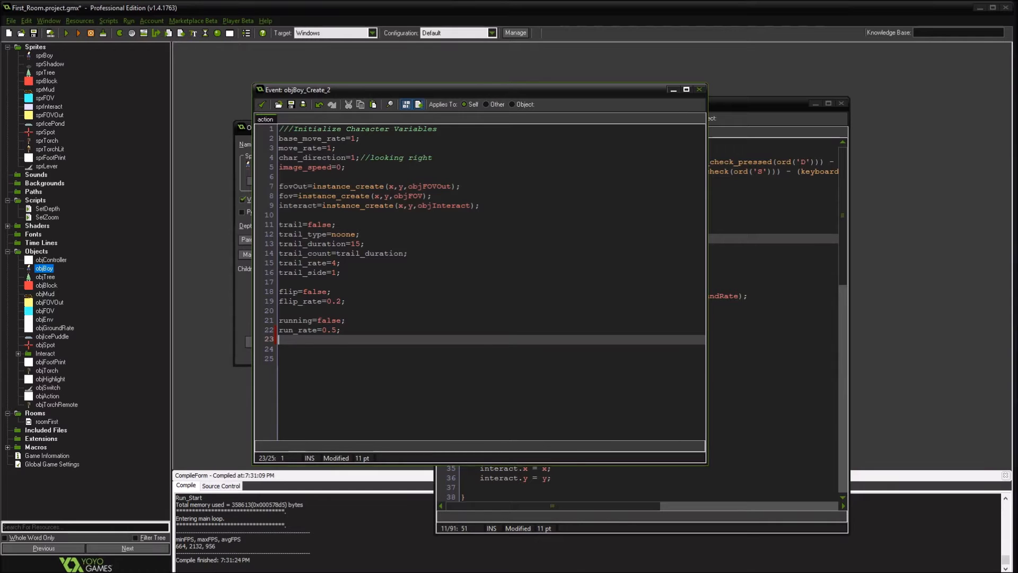
{"action": "type", "text": "run_angle="}
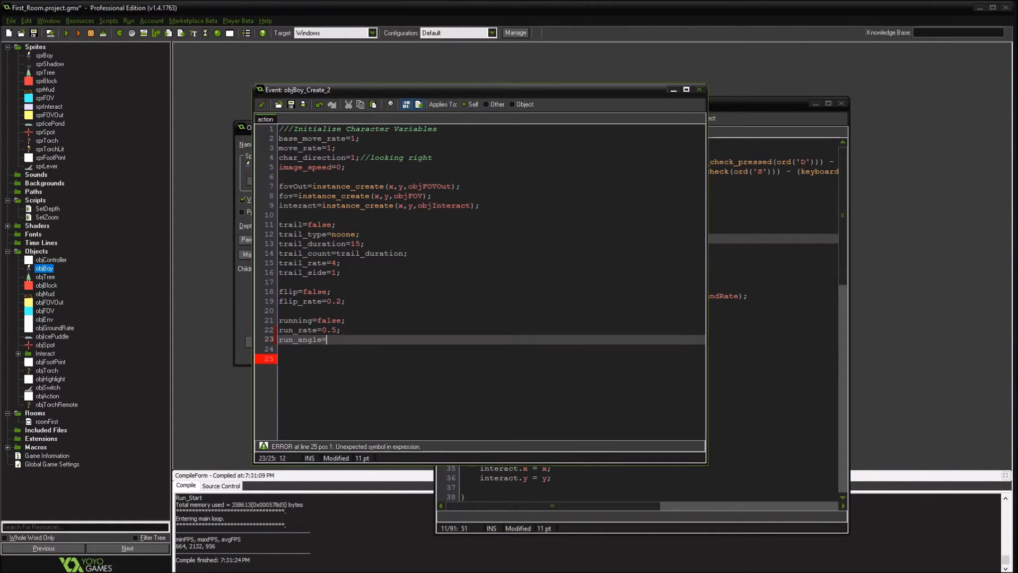
{"action": "type", "text": "1;"}
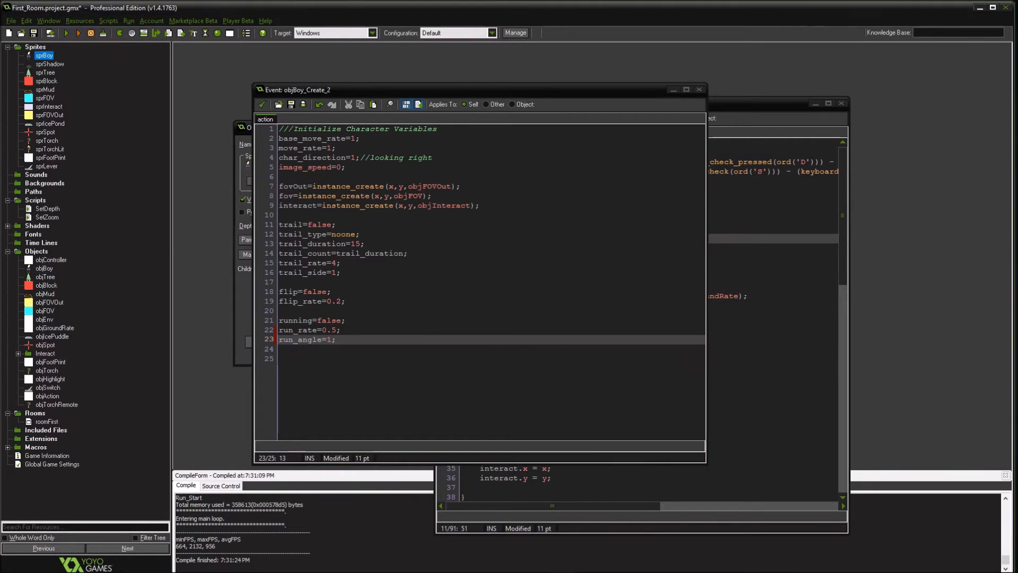
Set running=true; while bRun and else running=false; in the Step code.
{"action": "double_click", "coordinate": [44, 55]}
{"action": "type", "text": "running"}
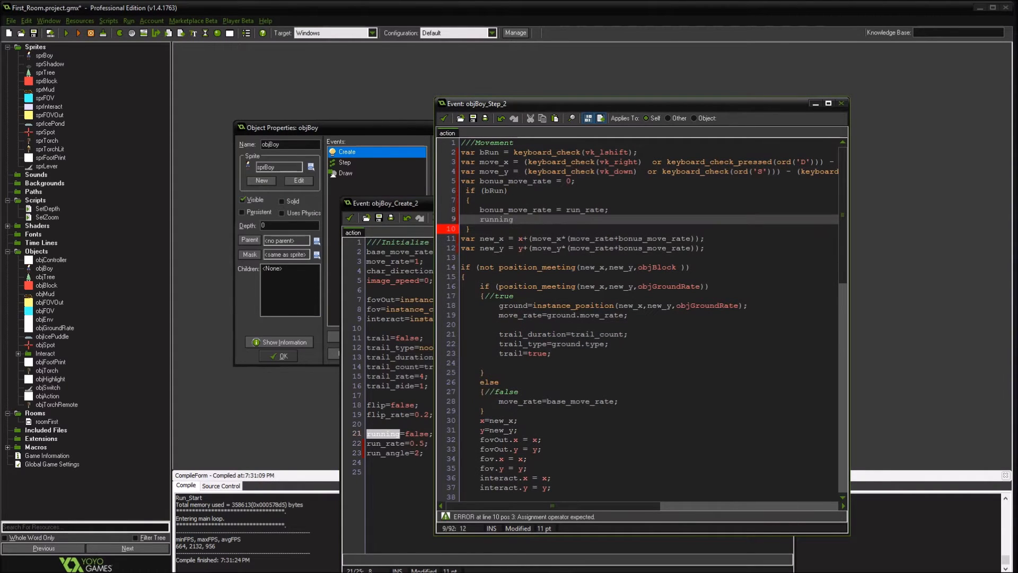
{"action": "type", "text": "=true;"}
{"action": "type", "text": "else"}
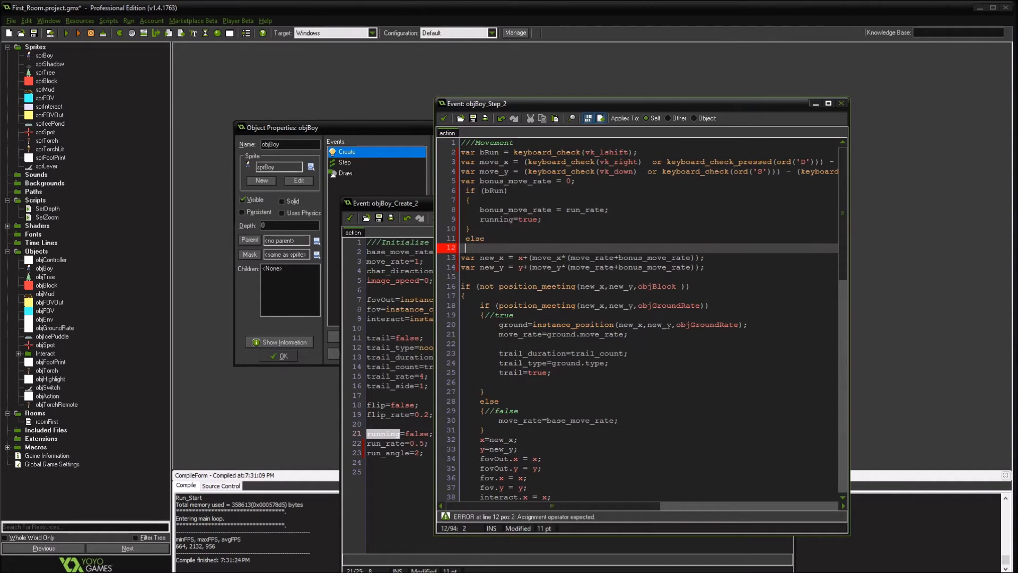
{"action": "type", "text": "running"}
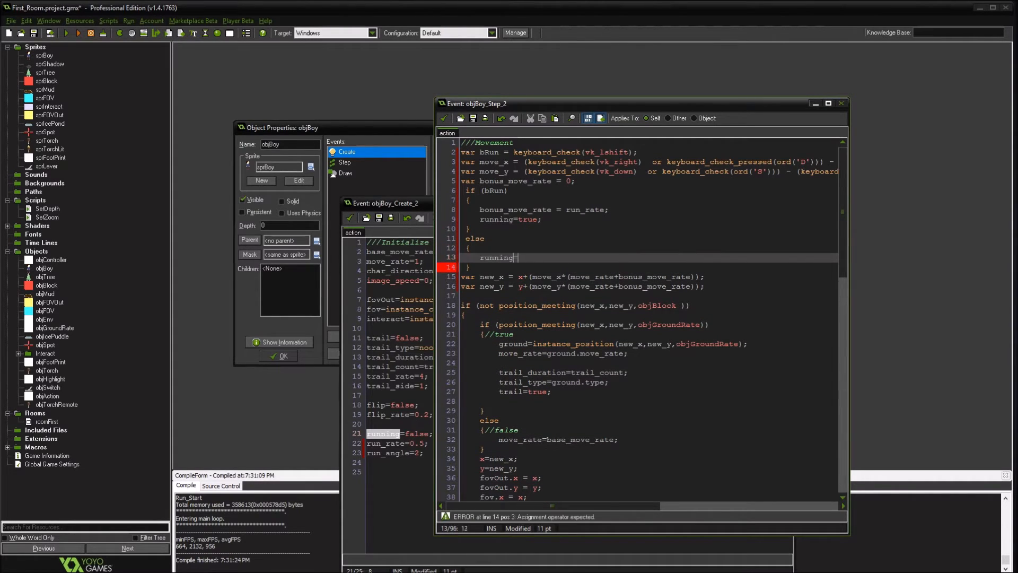
{"action": "type", "text": "=false;"}
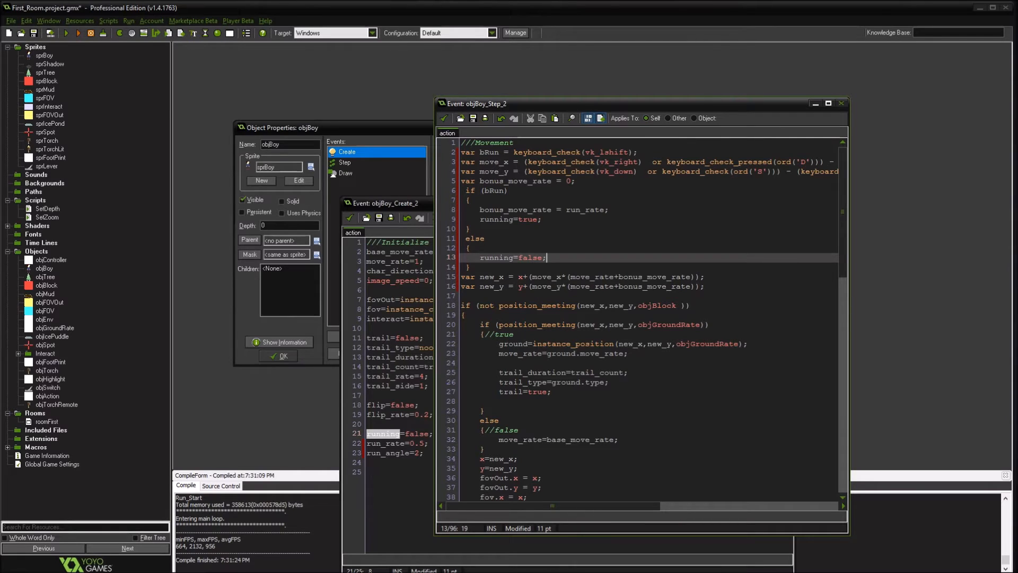
{"action": "left_click", "coordinate": [345, 173]}
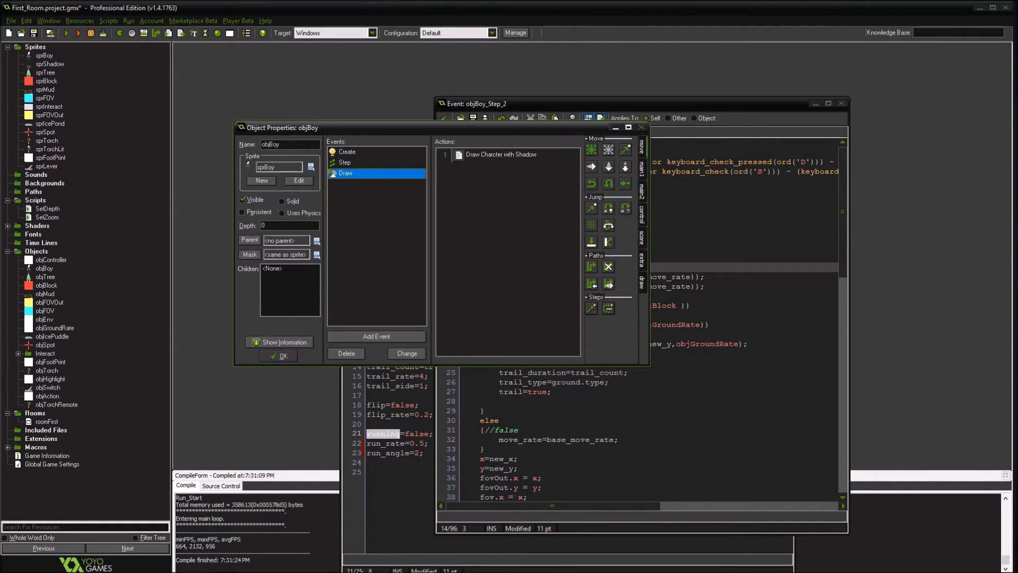
Add a draw_sprite_ext(sprite_index,image_index,x,y,image_xscale,image_yscale,...) line below the shadow drawing.
{"action": "double_click", "coordinate": [500, 154]}
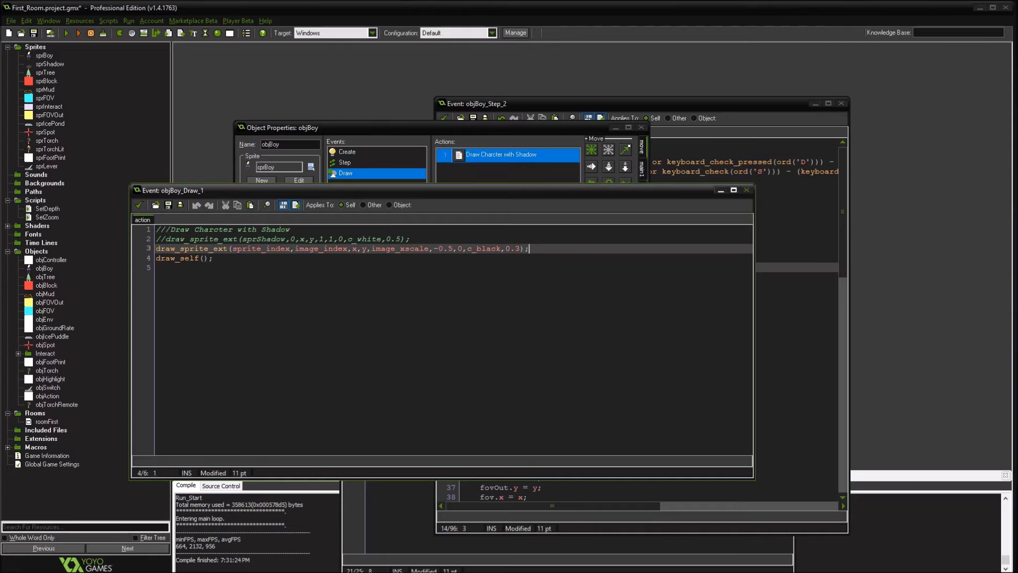
{"action": "key", "text": "Return"}
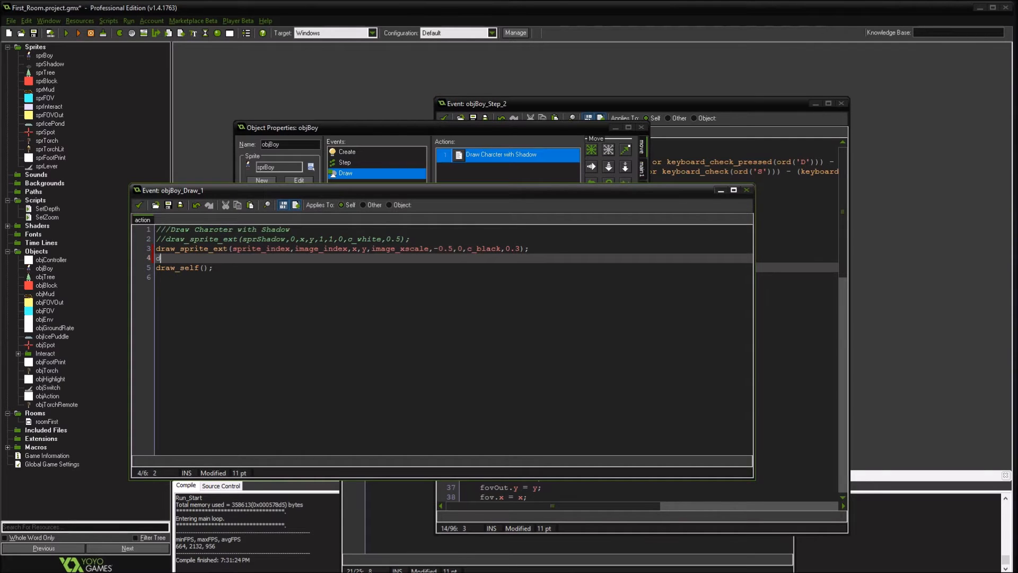
{"action": "type", "text": "draw_sp"}
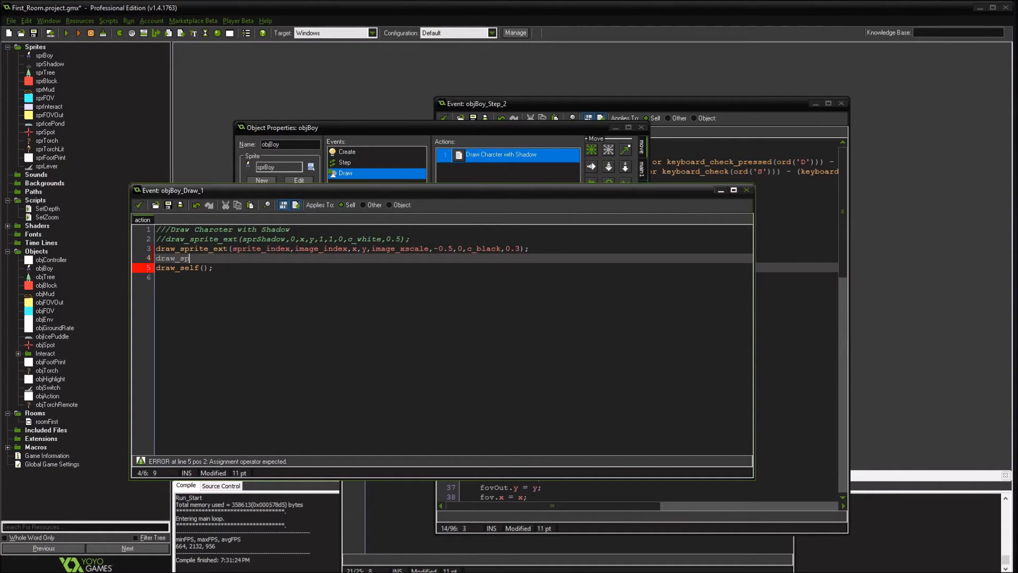
{"action": "type", "text": "rite_ext(sprite_inex,image_index,x,y,image_xscale,u"}
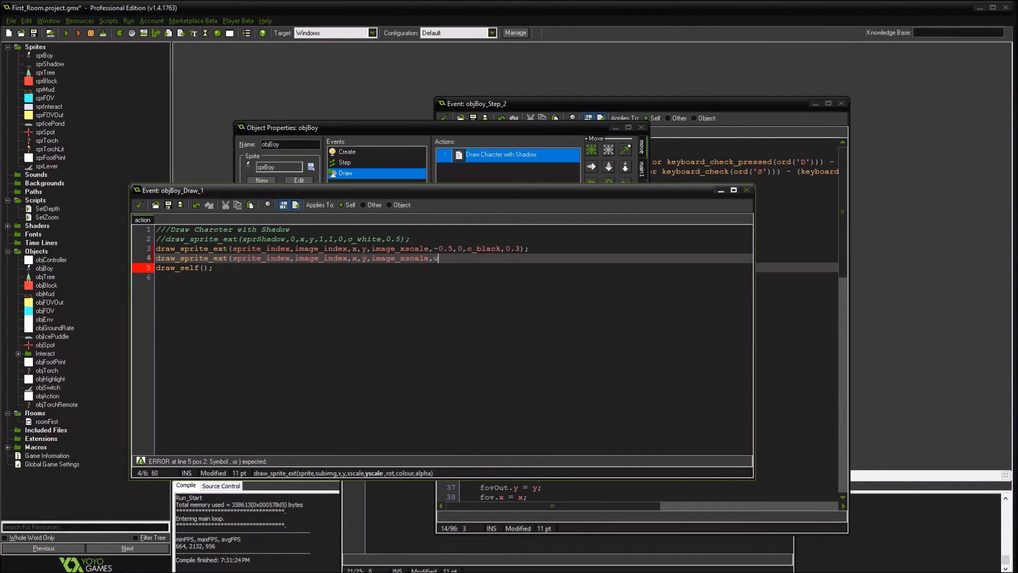
{"action": "type", "text": "image_yscale,"}
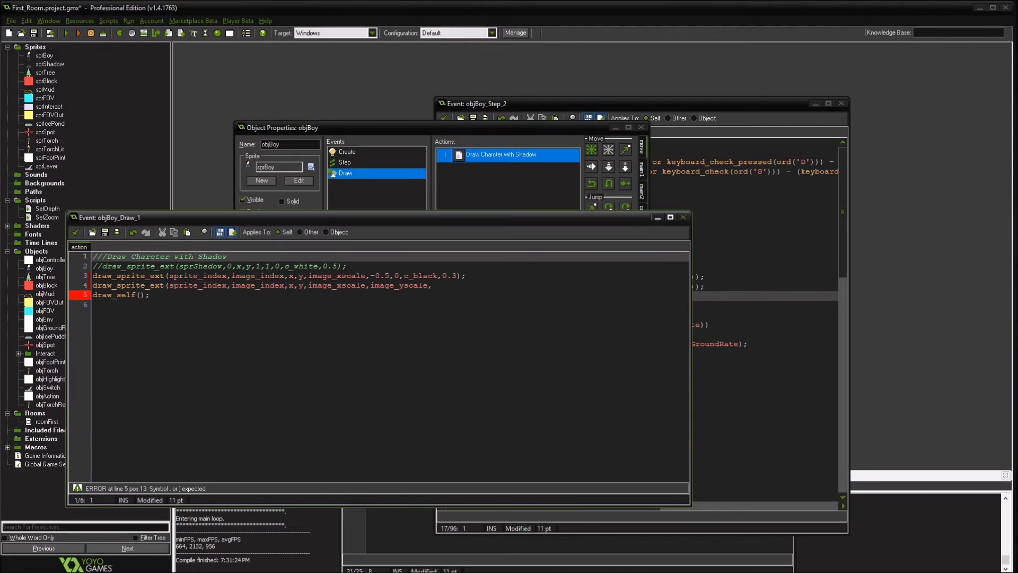
Wrap the sprite drawing in if (running) {...} else {...} with rotation 0, image_blend and image_alpha arguments.
{"action": "left_click", "coordinate": [463, 276]}
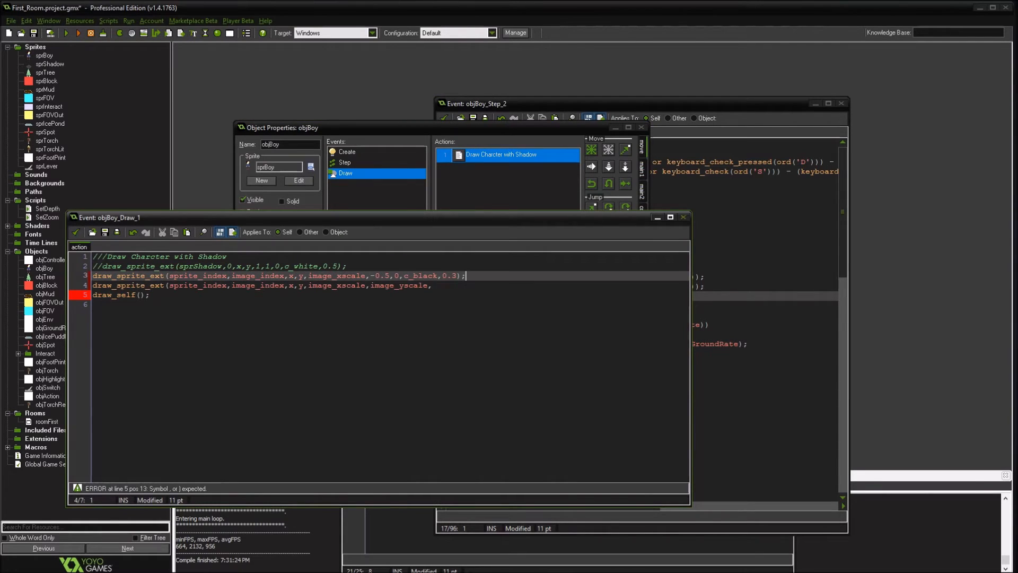
{"action": "type", "text": "if (running"}
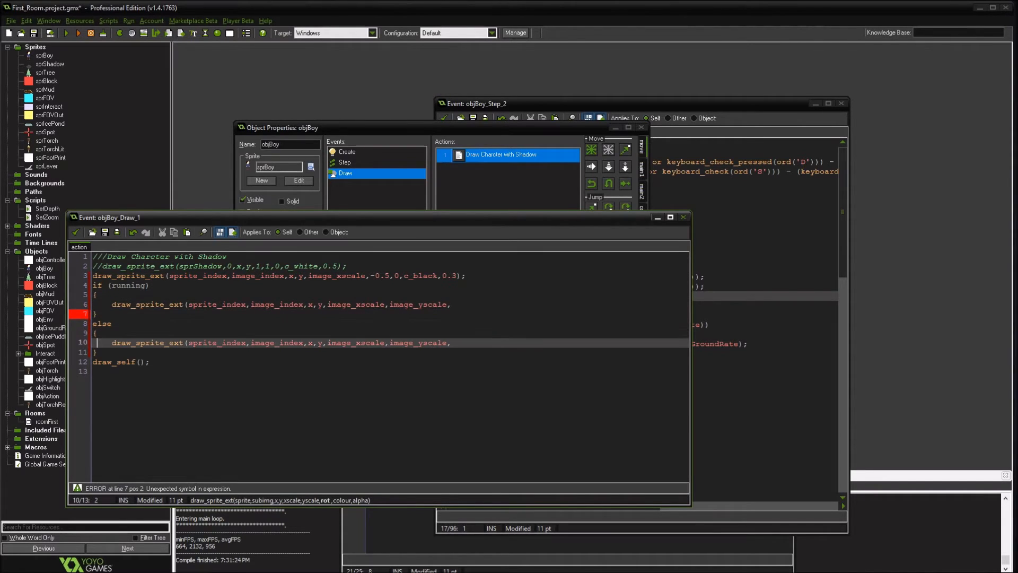
{"action": "type", "text": "0,im"}
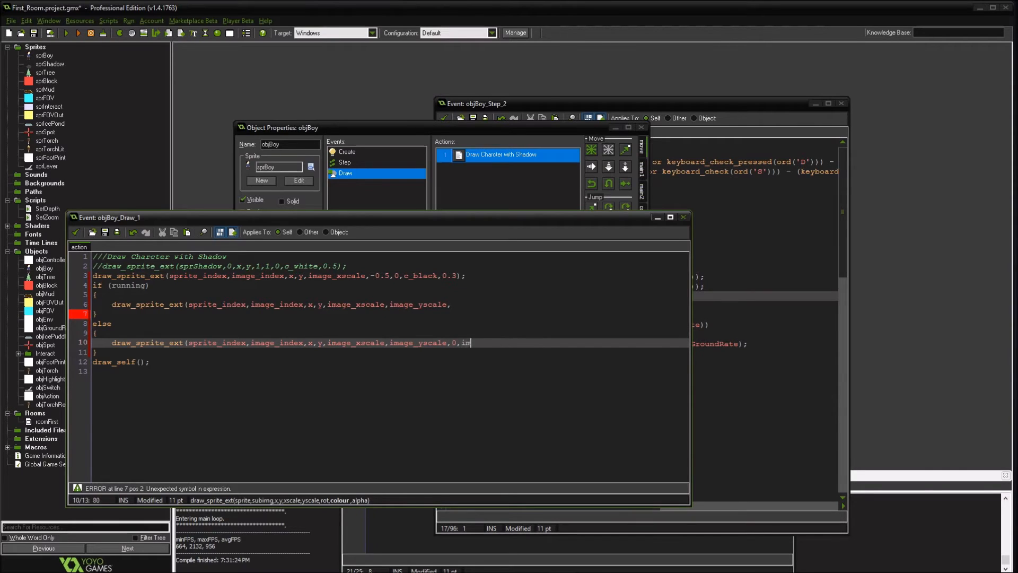
{"action": "type", "text": "age_blend,image_alpha"}
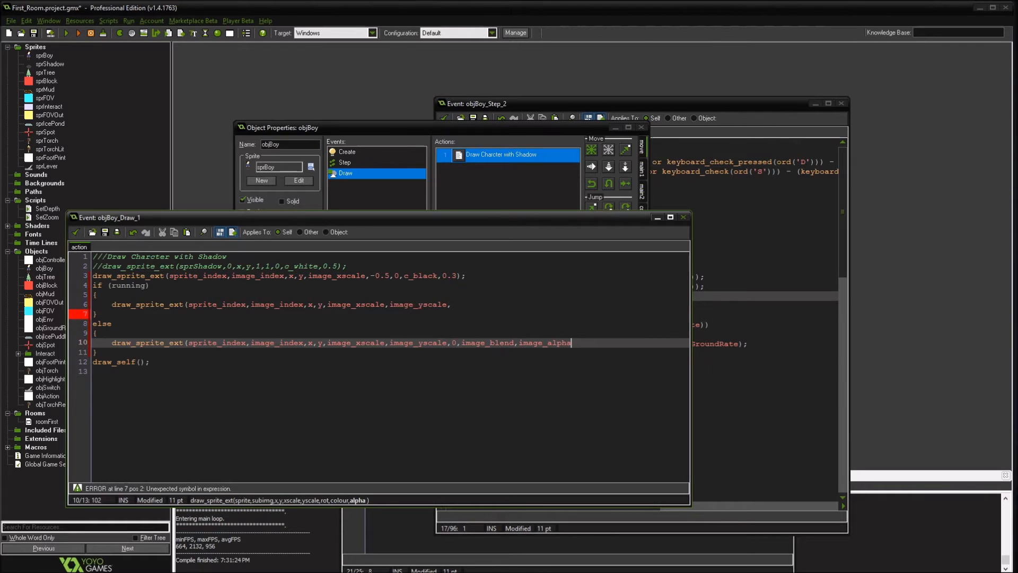
{"action": "type", "text": ");"}
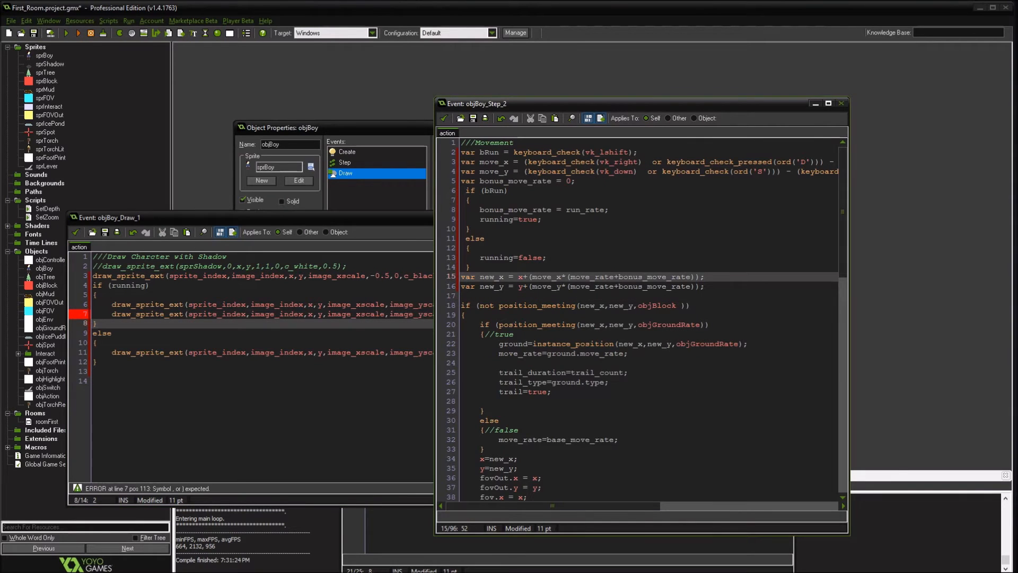
Replace the shadow's rotation 0 with image_angle+(char_direction+run_angle).
{"action": "scroll", "scroll_direction": "down", "scroll_amount": 3}
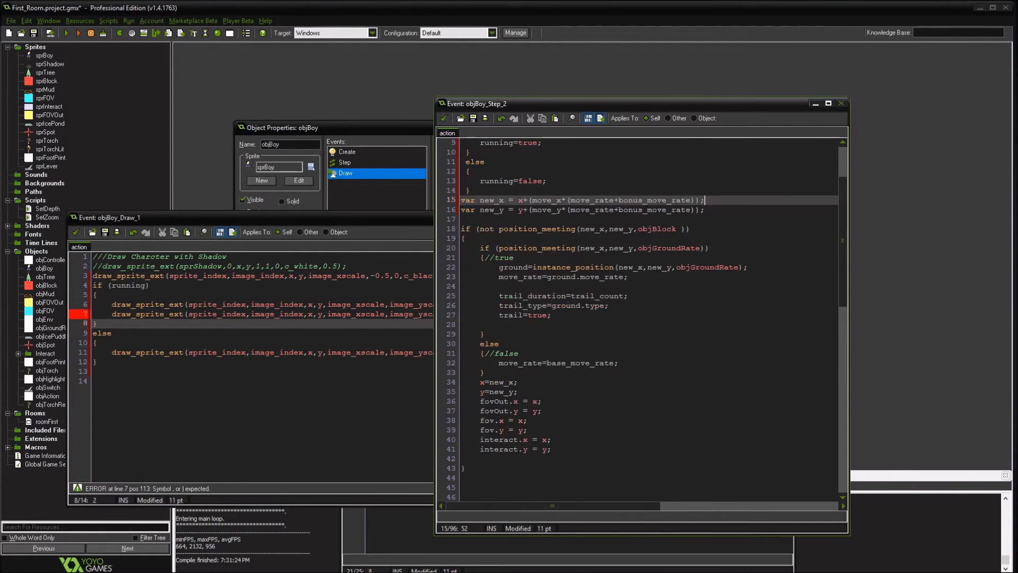
{"action": "scroll", "scroll_direction": "up", "scroll_amount": 3}
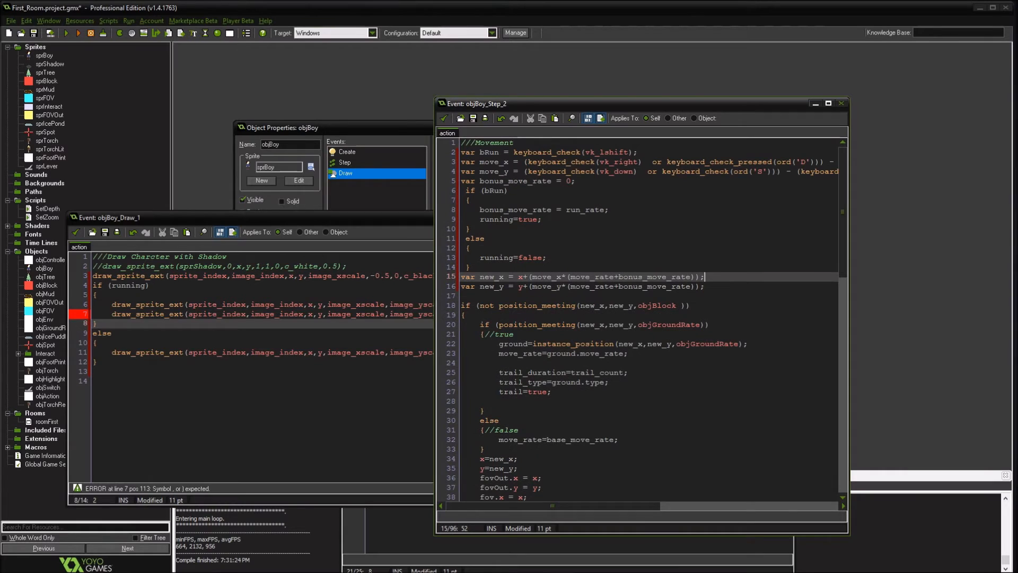
{"action": "scroll", "scroll_direction": "down", "scroll_amount": 3}
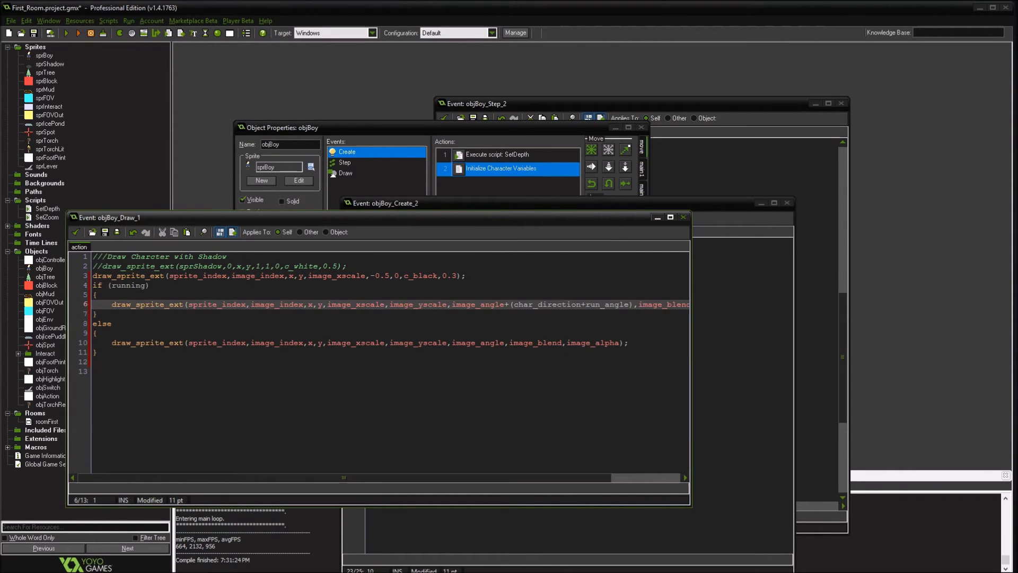
{"action": "left_click", "coordinate": [398, 276]}
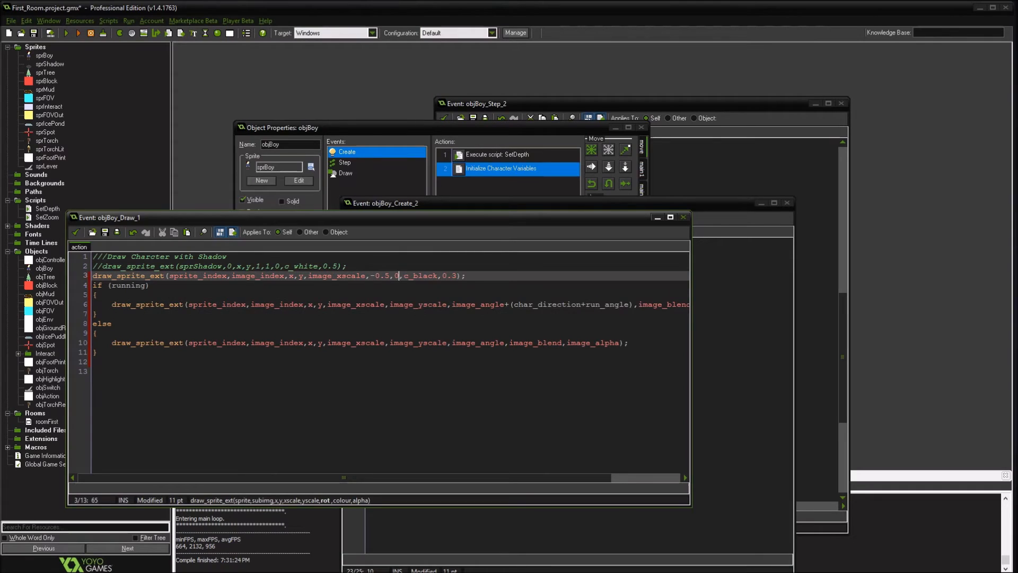
{"action": "type", "text": "image_angle+(char_direction+run_angle)"}
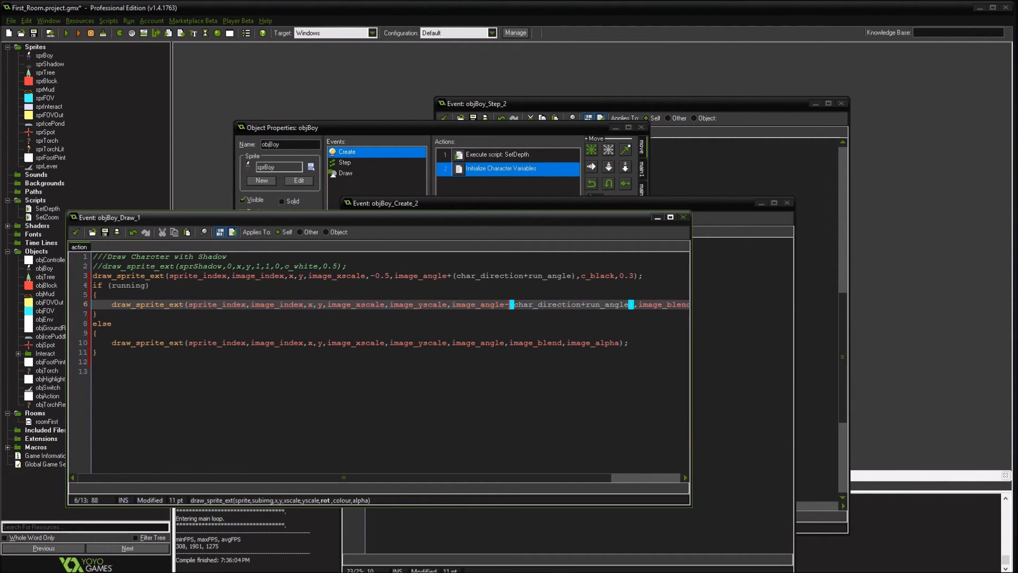
Draw a shadow in each branch with -0.5 yscale, tilted by image_angle-(char_direction+run_angle) only while running.
{"action": "left_click", "coordinate": [447, 276]}
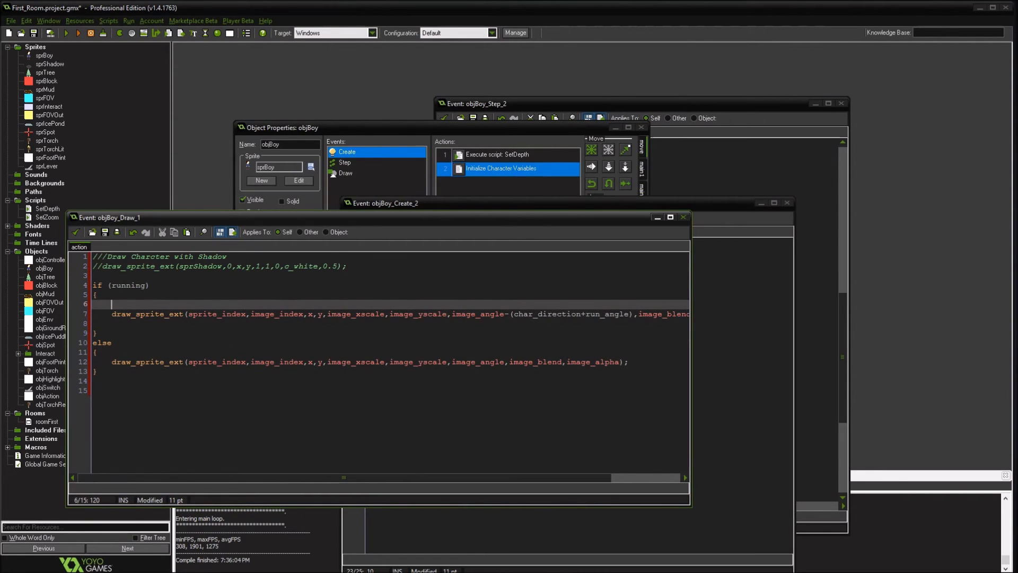
{"action": "type", "text": "draw_sprite_ext(sprite_index,image_index,x,y,image_xscale,-0.5,image_angle-(char_direction+run_angle),c_black,0.3);"}
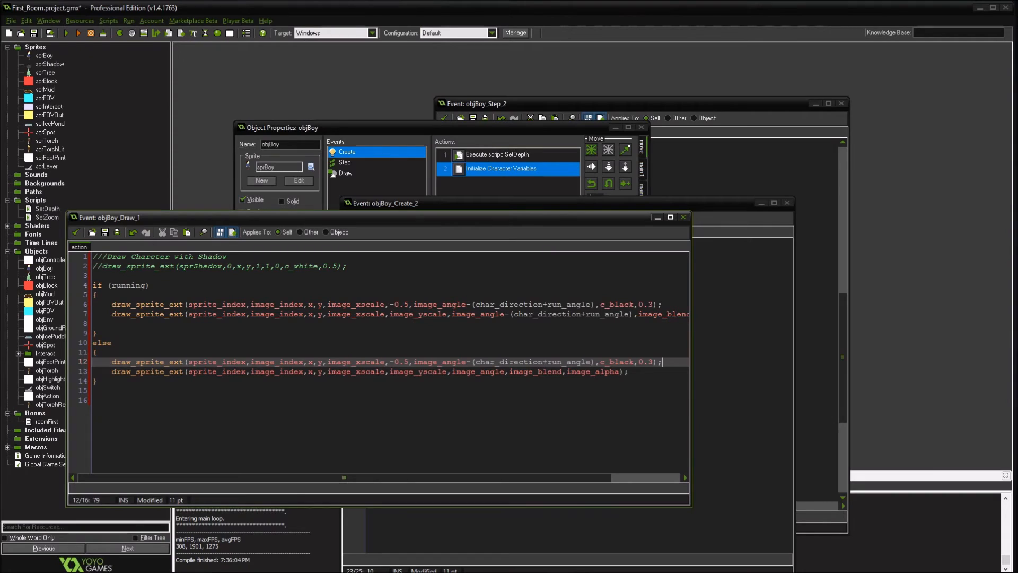
{"action": "double_click", "coordinate": [520, 362]}
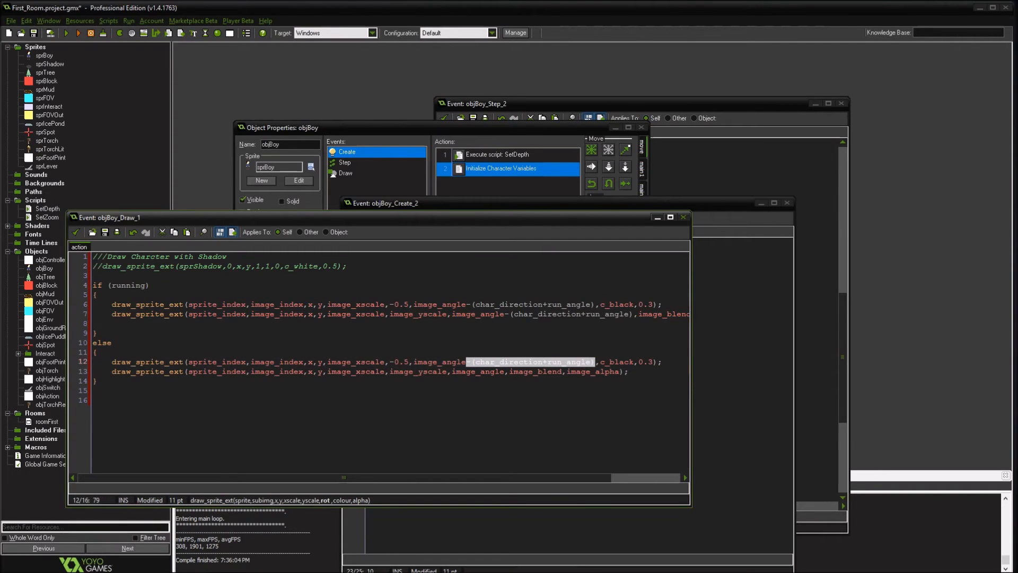
{"action": "key", "text": "Delete"}
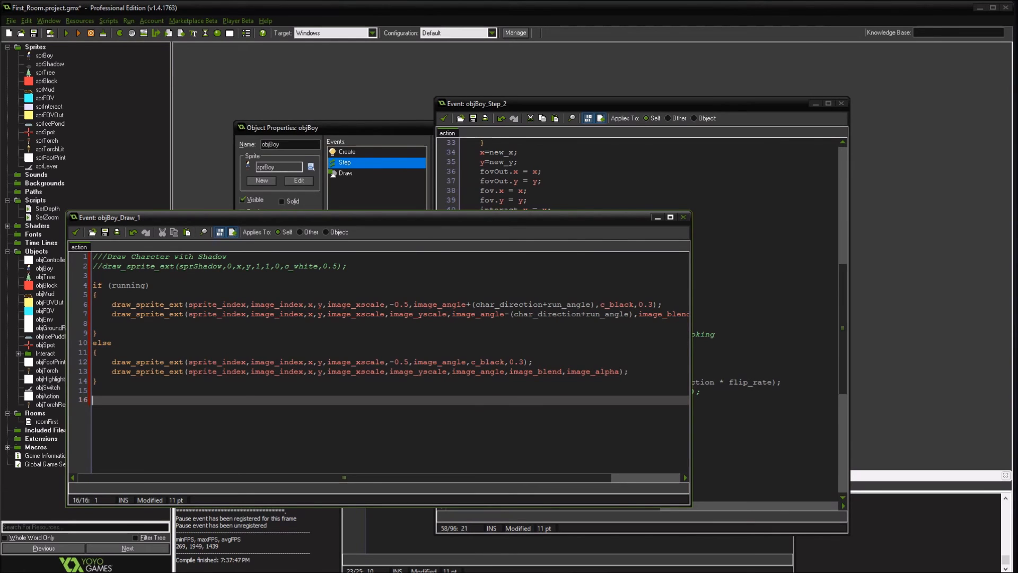
Review objBoy's Step sprite-flip code, then show its Create event actions.
{"action": "left_click", "coordinate": [545, 304]}
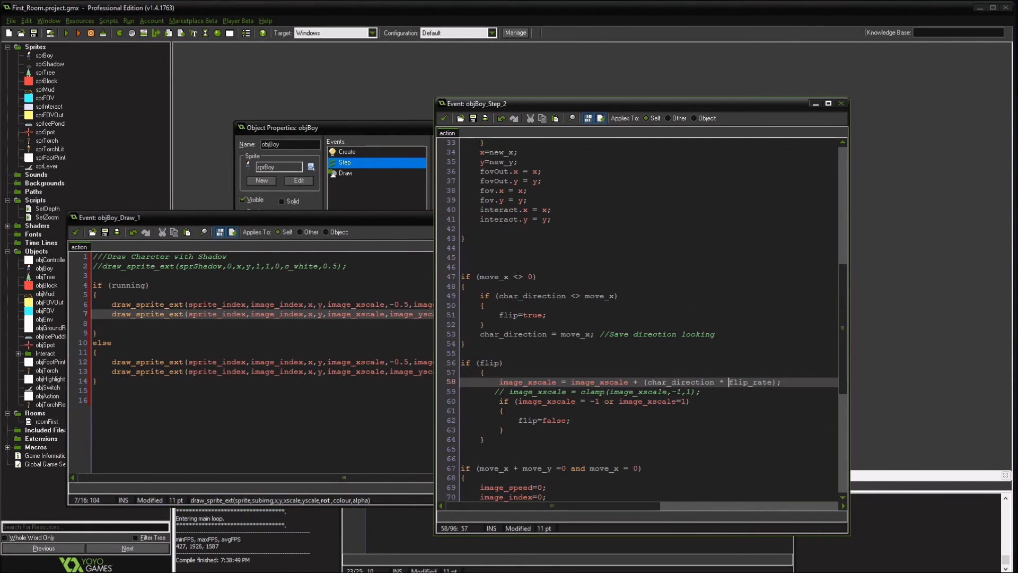
{"action": "left_click", "coordinate": [346, 152]}
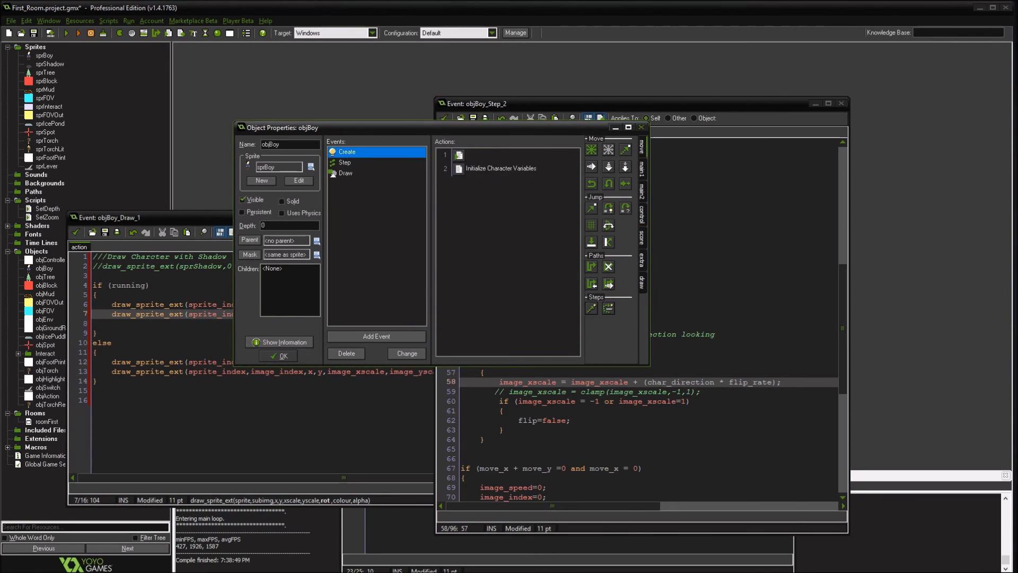
In objBoy's Create variables set run_angle to 4 and run_rate to 0.75, then run the game.
{"action": "double_click", "coordinate": [500, 168]}
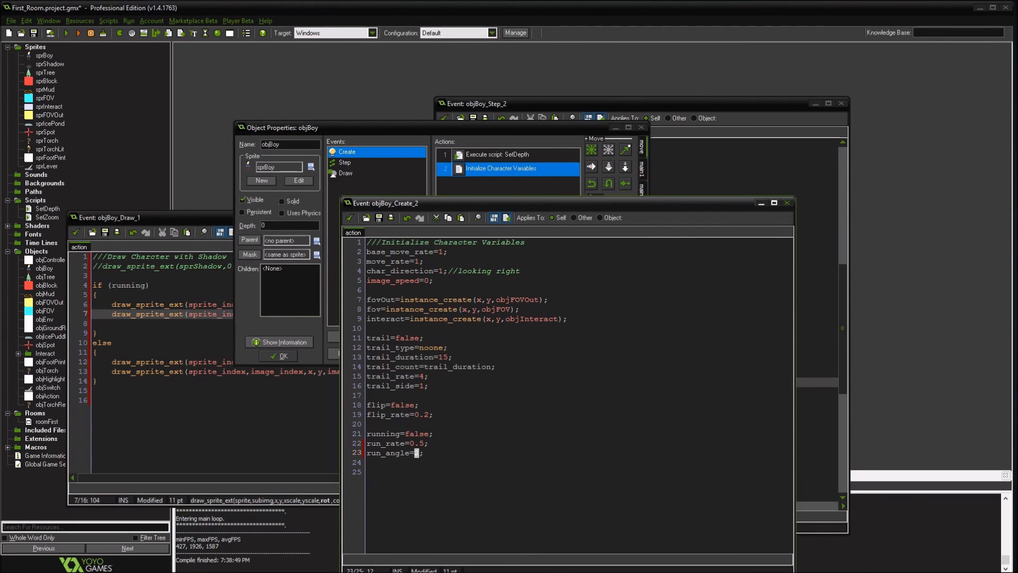
{"action": "type", "text": "4"}
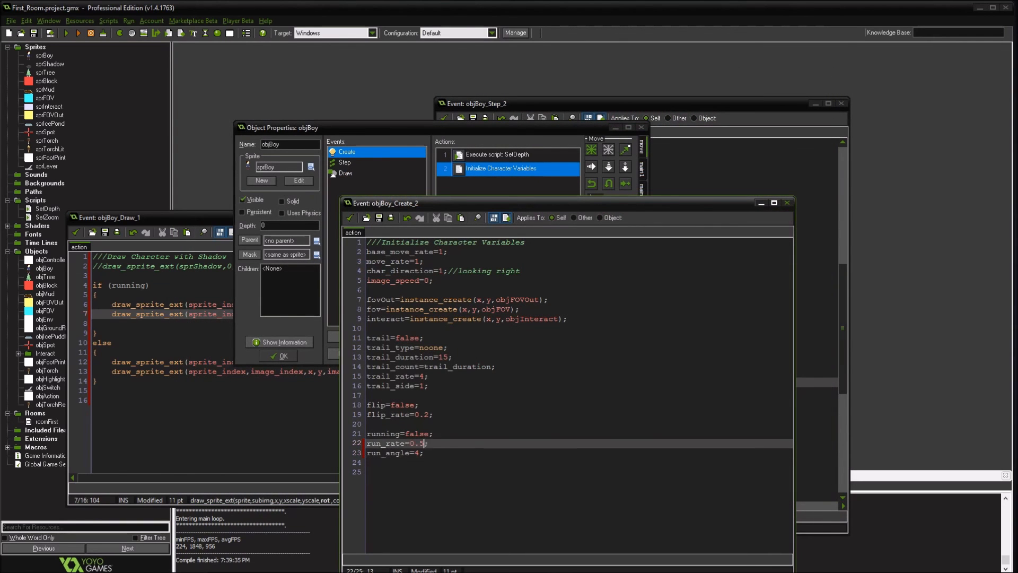
{"action": "type", "text": "5"}
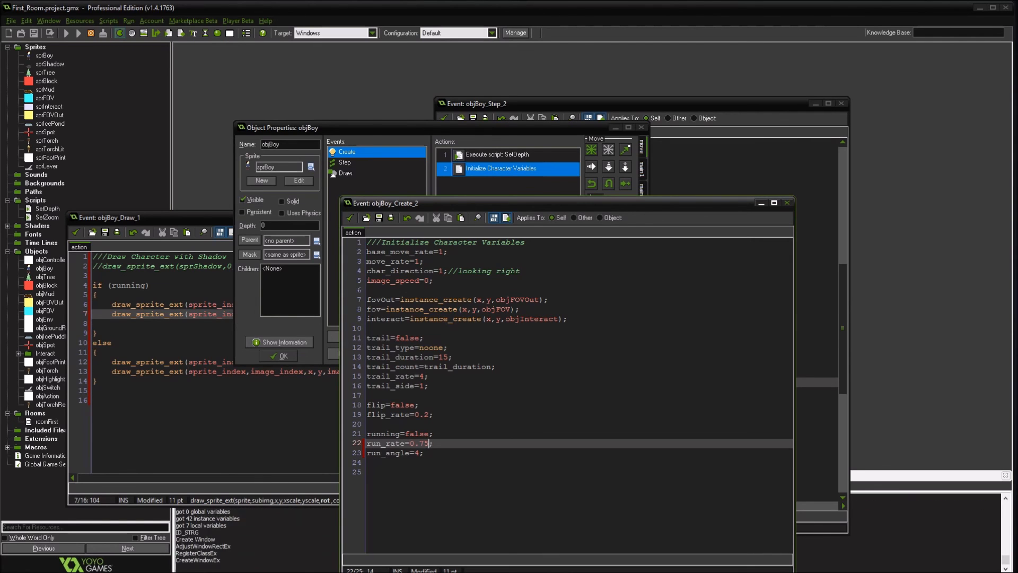
{"action": "left_click", "coordinate": [65, 33]}
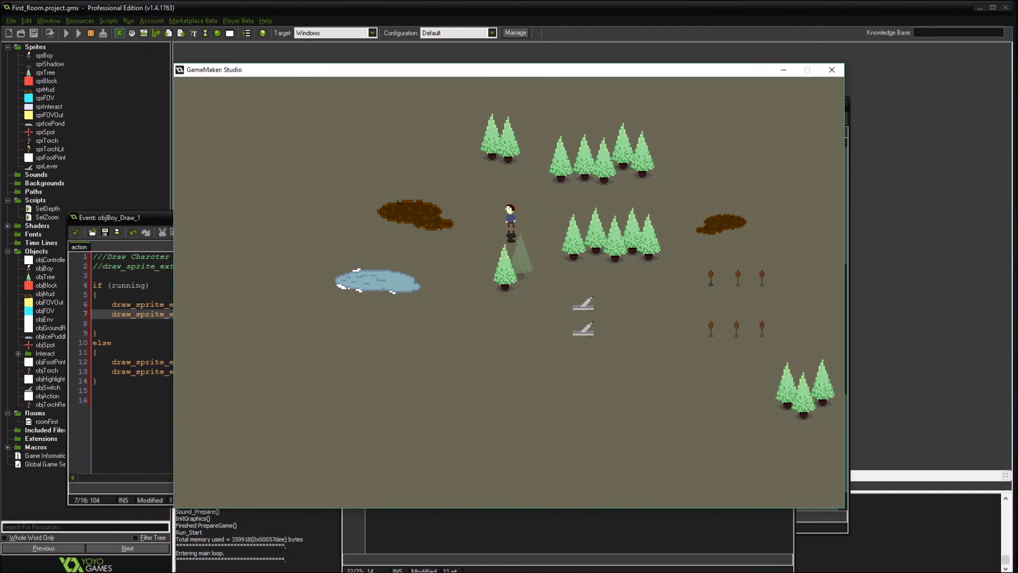